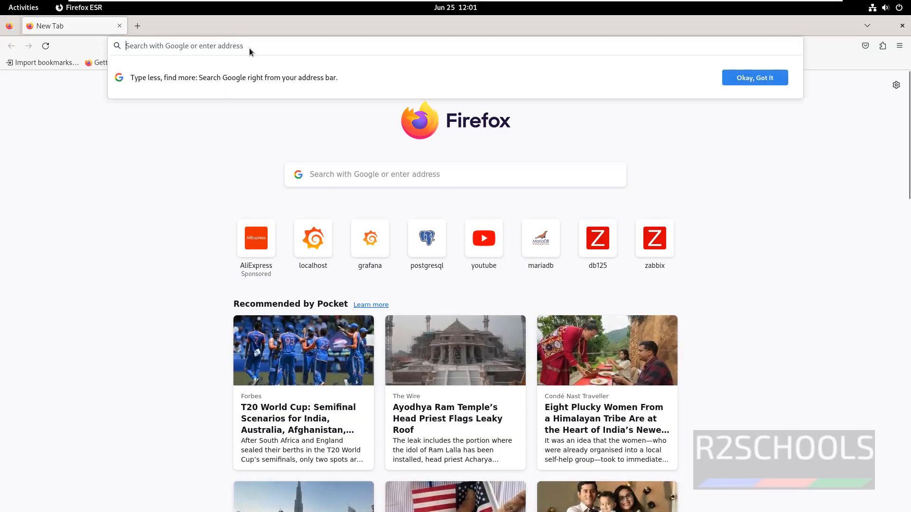
pyautogui.moveTo(259, 44)
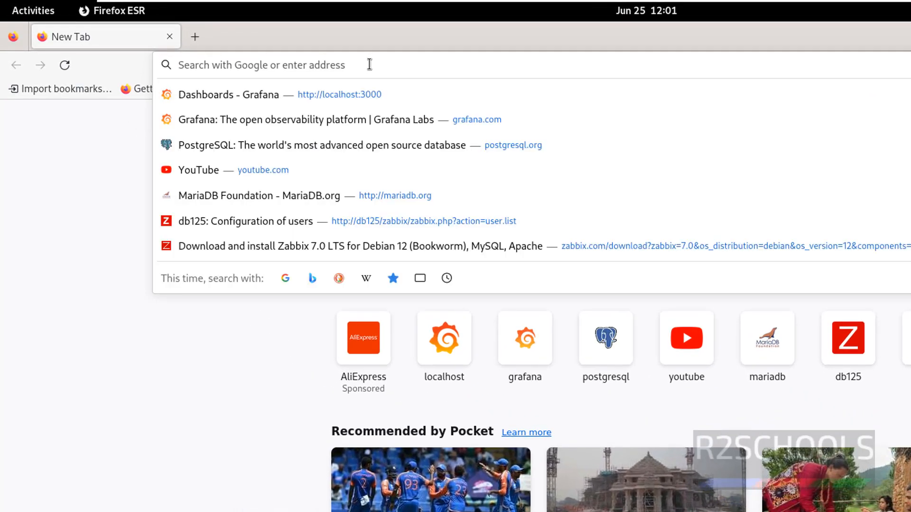
# Step: Search 'gitlab' and reach GitLab's official Linux package install page via Resources > Install
pyautogui.write('gitlab.com')
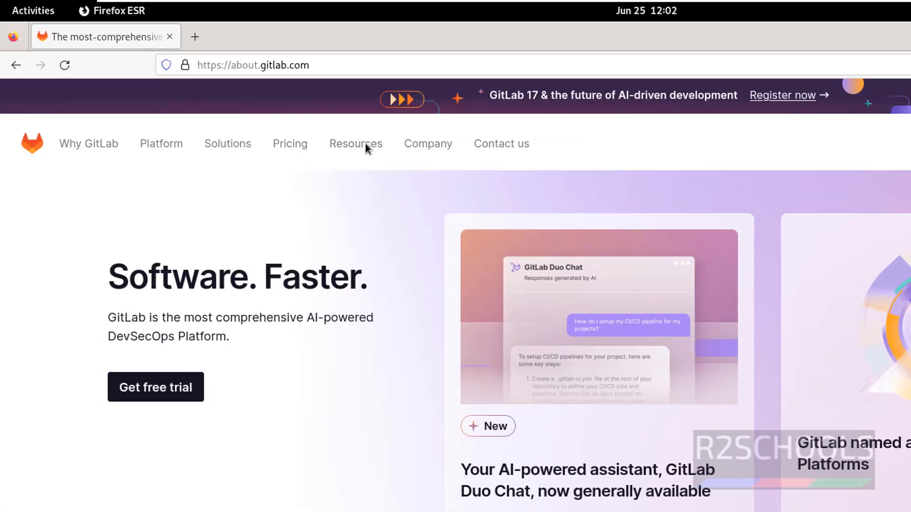
pyautogui.click(356, 143)
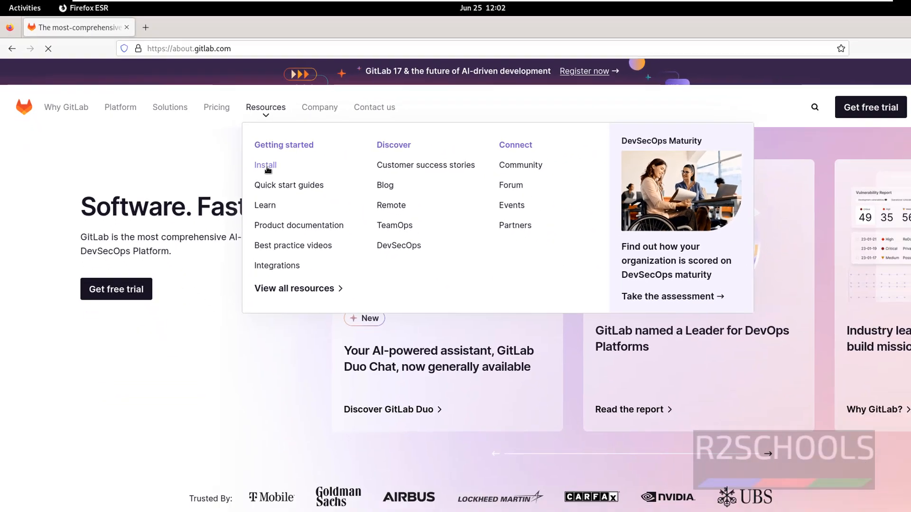
pyautogui.click(265, 165)
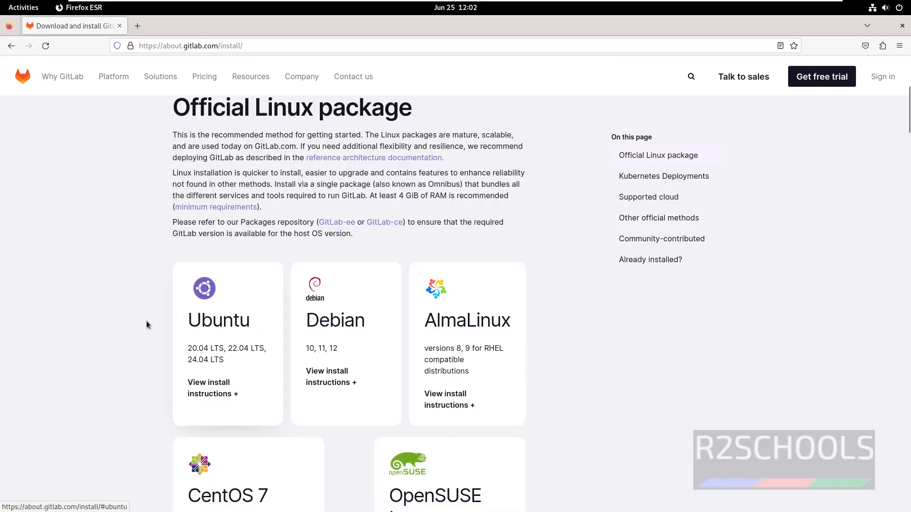
pyautogui.scroll(-3)
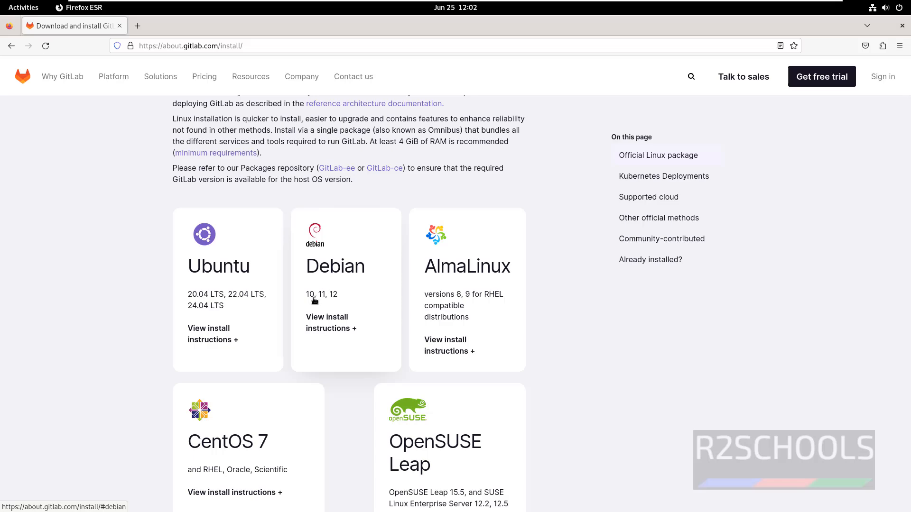
pyautogui.moveTo(333, 268)
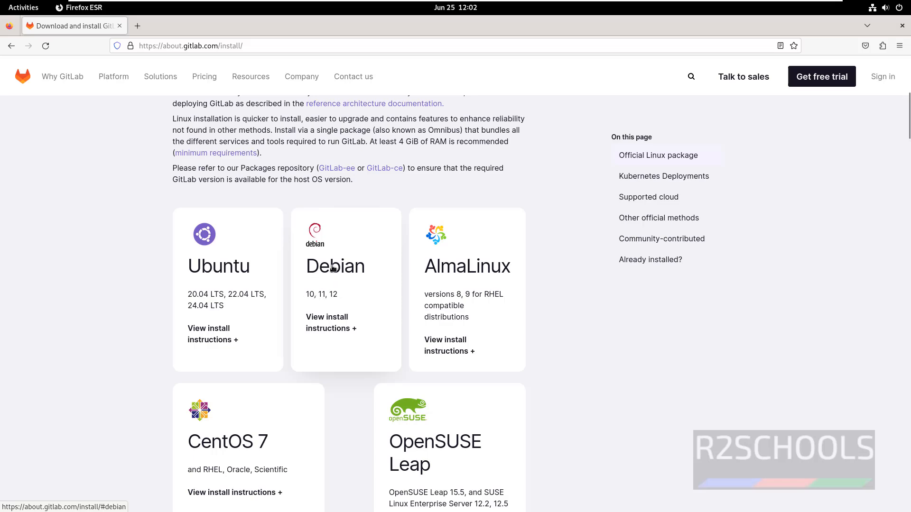
# Step: From the Debian instructions, copy and run 'sudo apt-get update' with the sudo password
pyautogui.click(330, 322)
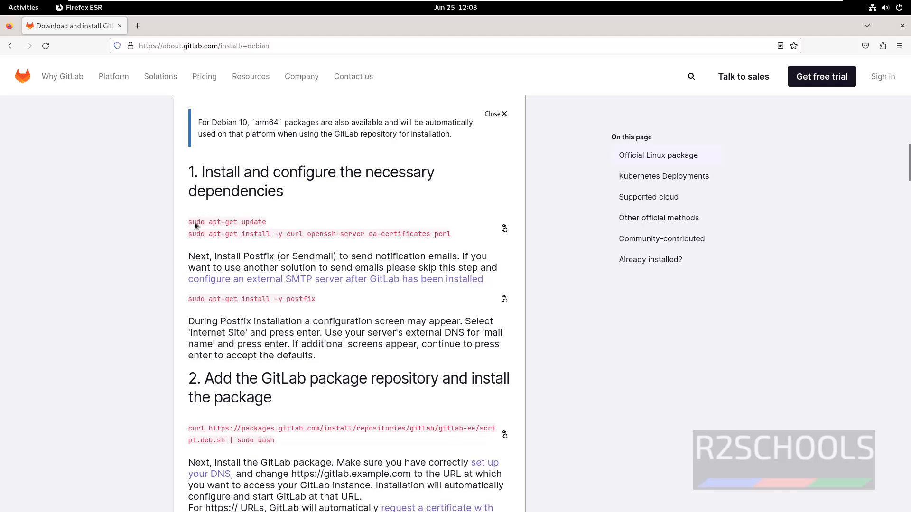
pyautogui.rightClick(227, 222)
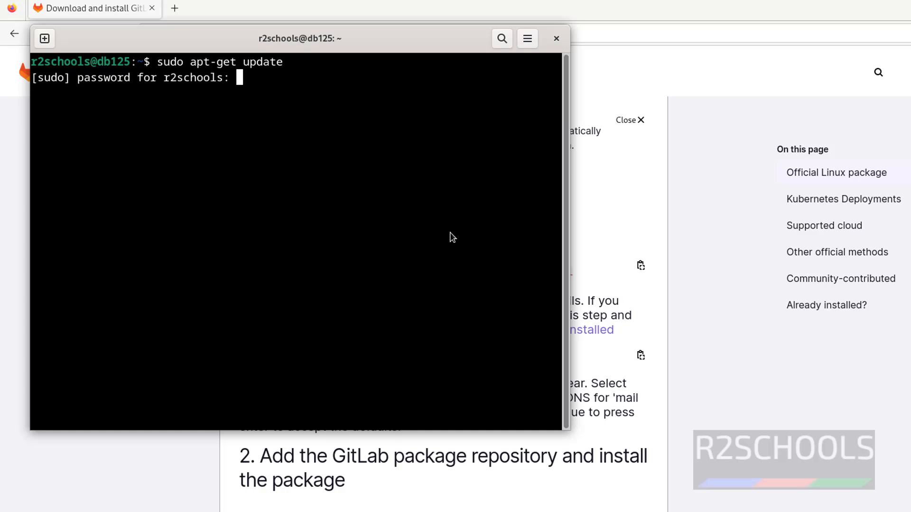
pyautogui.press('Return')
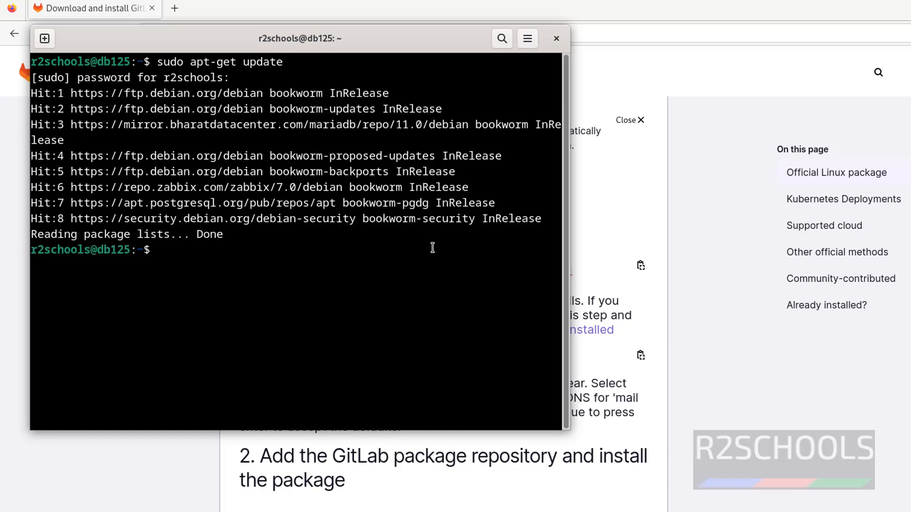
pyautogui.click(555, 38)
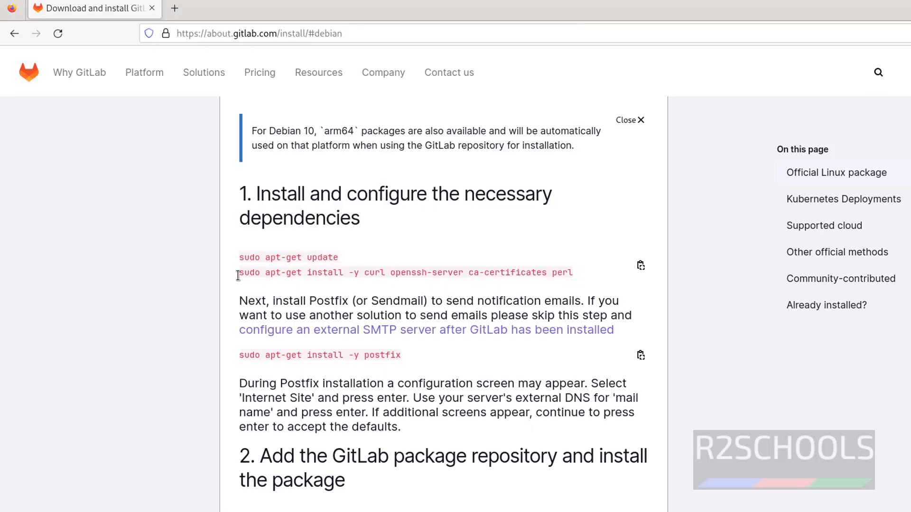
# Step: Copy and run the dependency install for curl, openssh-server, ca-certificates and perl
pyautogui.rightClick(405, 273)
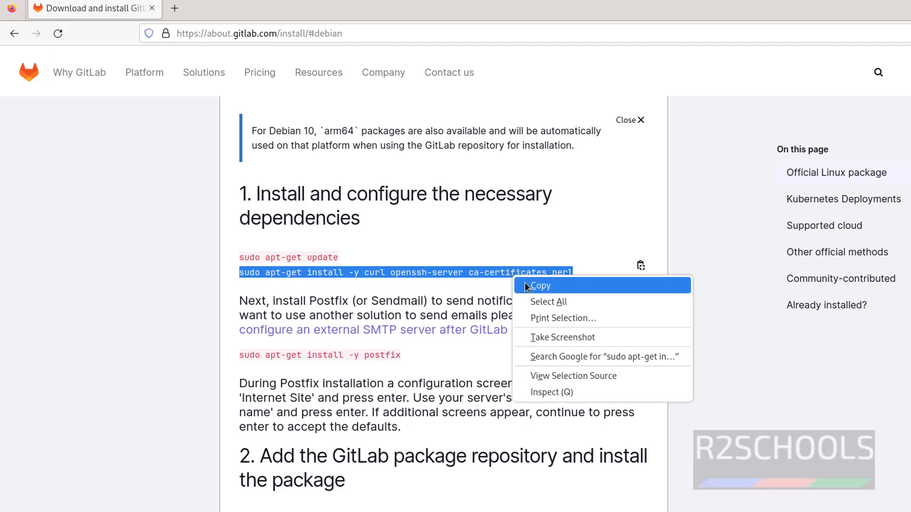
pyautogui.click(540, 286)
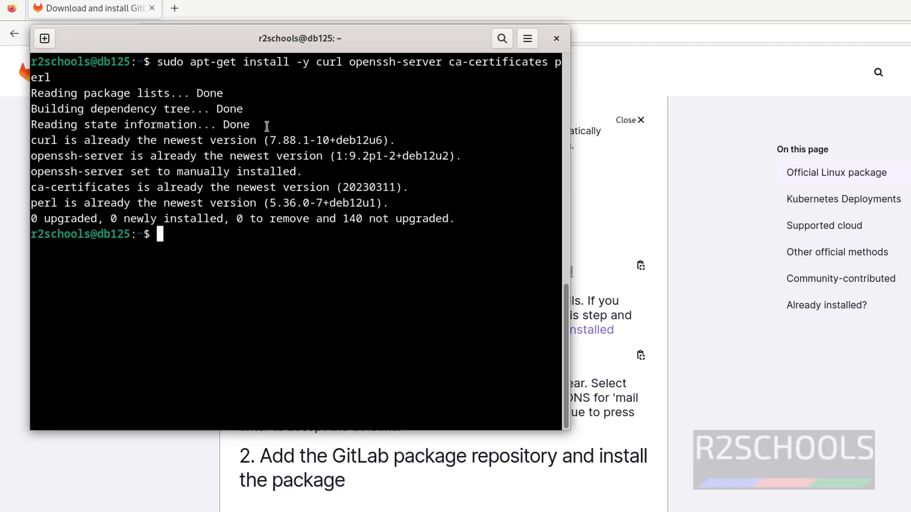
pyautogui.moveTo(232, 248)
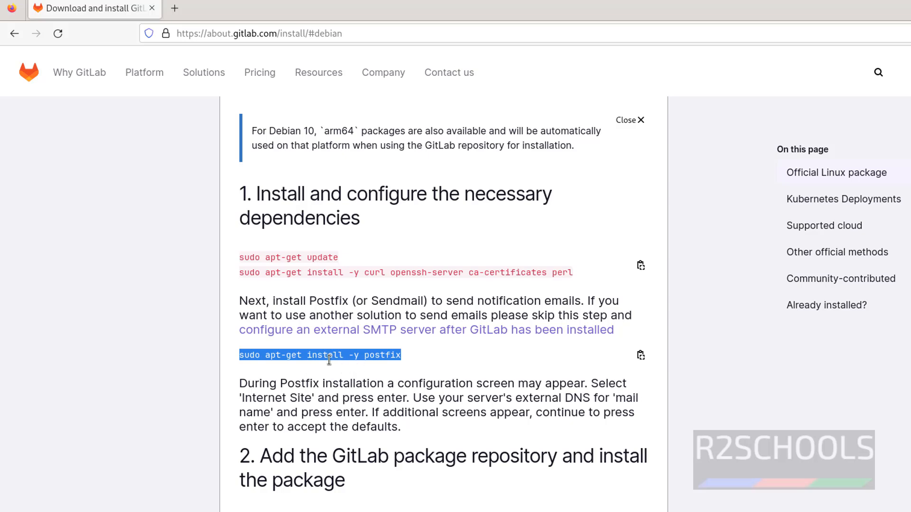
pyautogui.moveTo(431, 356)
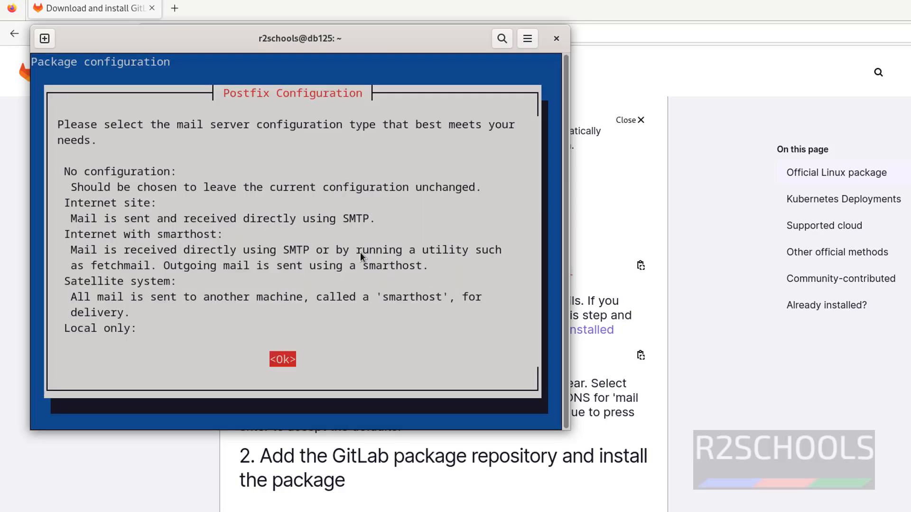
# Step: Answer the Postfix prompts: Ok, Internet Site configuration, system mail name db125
pyautogui.click(283, 359)
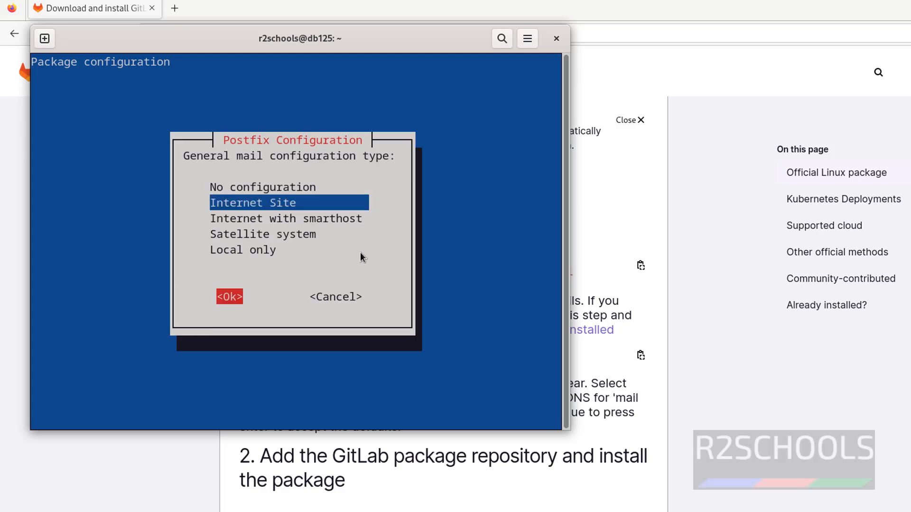
pyautogui.click(229, 297)
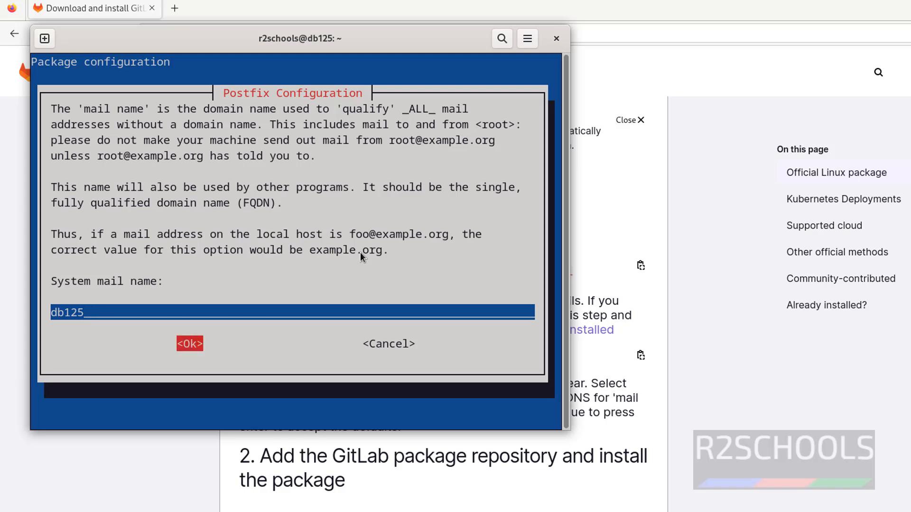
pyautogui.click(190, 343)
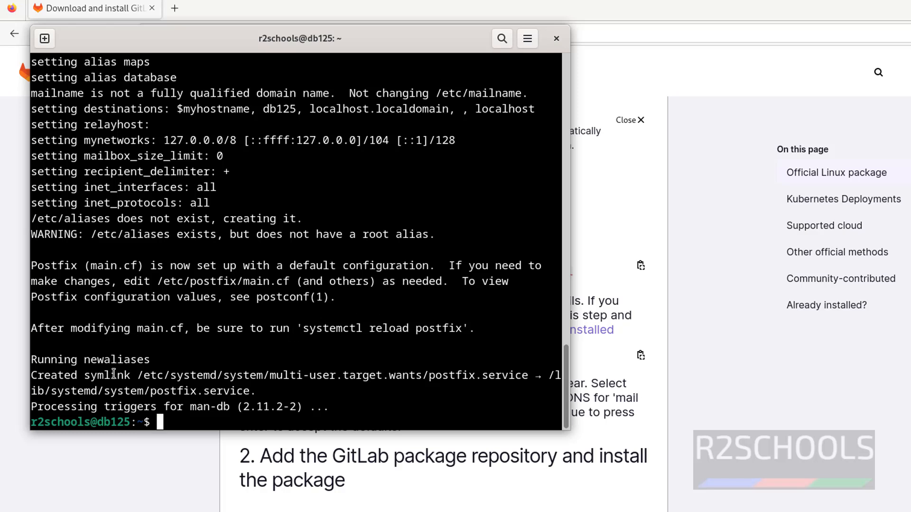
pyautogui.moveTo(305, 337)
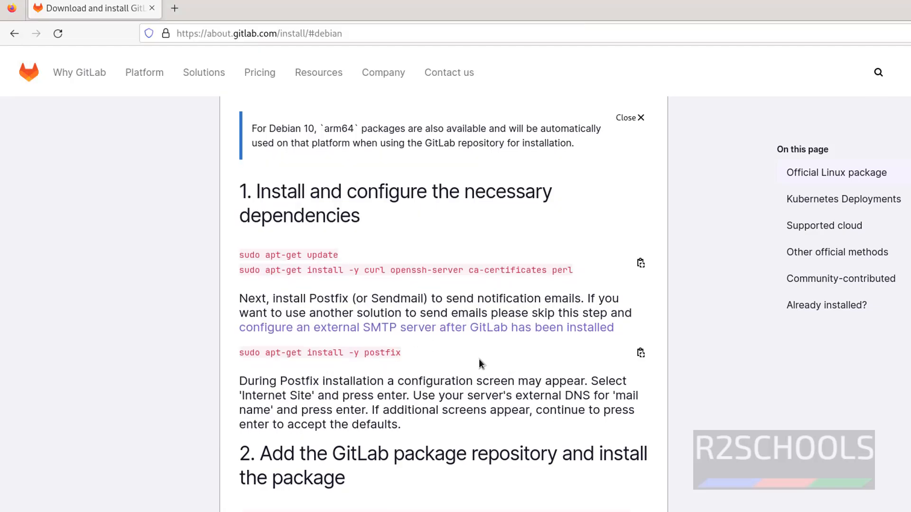
# Step: Copy the curl repository setup script command from the page and run it in the terminal
pyautogui.scroll(-3)
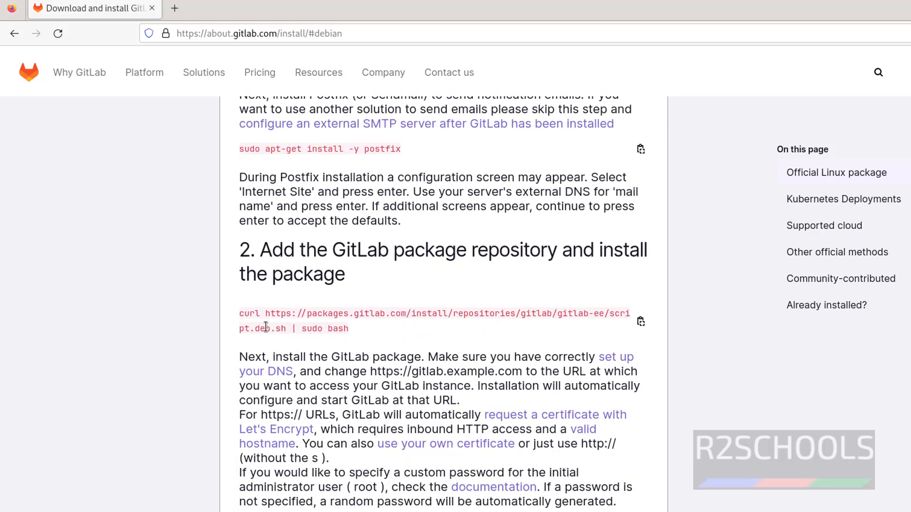
pyautogui.moveTo(239, 314); pyautogui.dragTo(349, 328)
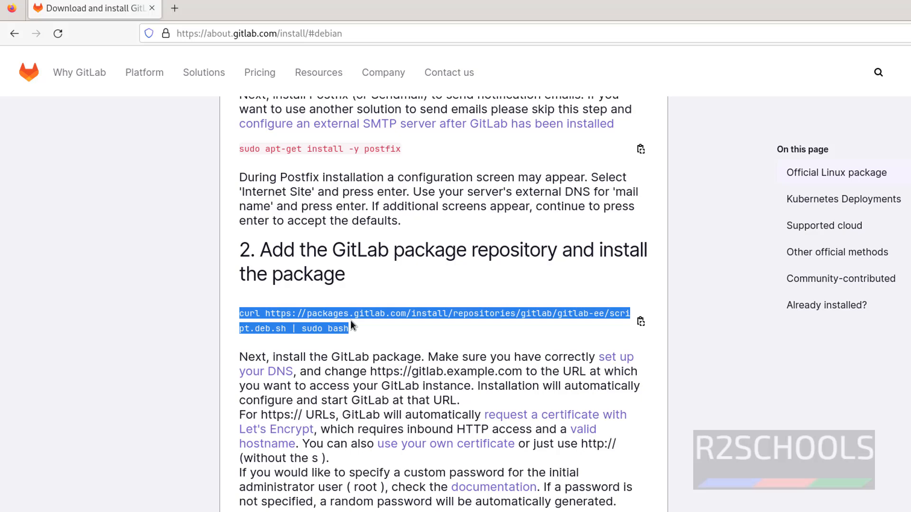
pyautogui.rightClick(349, 326)
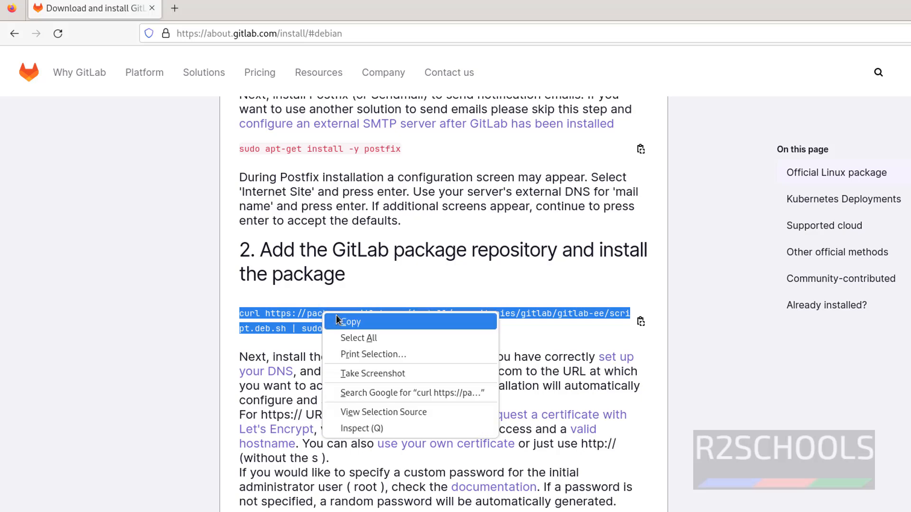
pyautogui.click(351, 321)
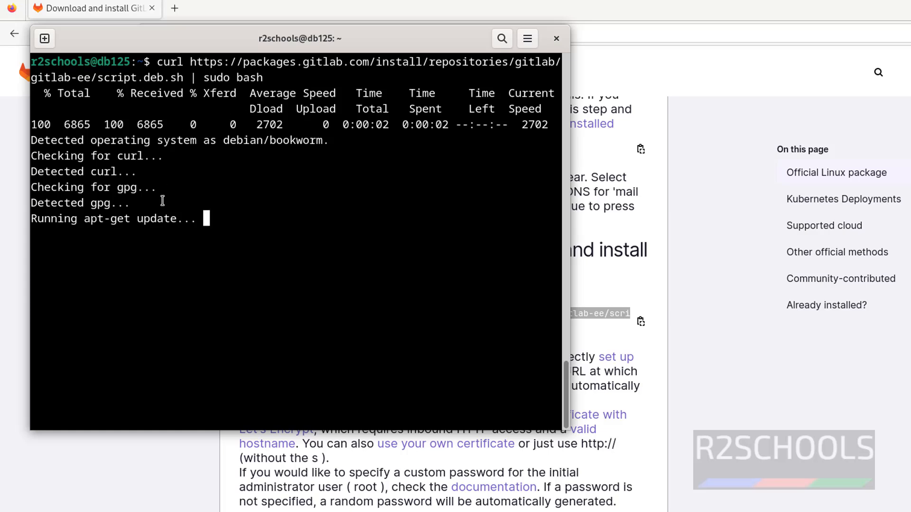
pyautogui.moveTo(104, 260)
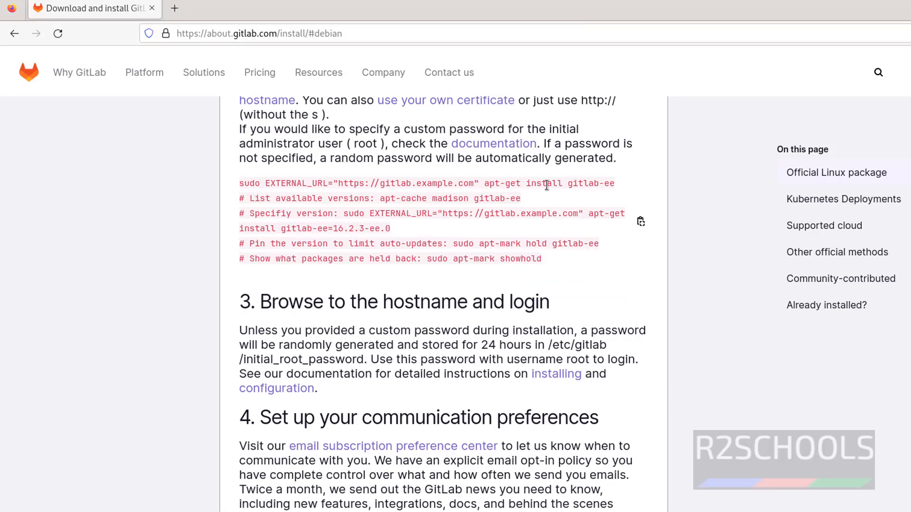
# Step: Run 'sudo apt-get install gitlab-ee' in the terminal to install GitLab EE
pyautogui.moveTo(484, 184); pyautogui.dragTo(614, 183)
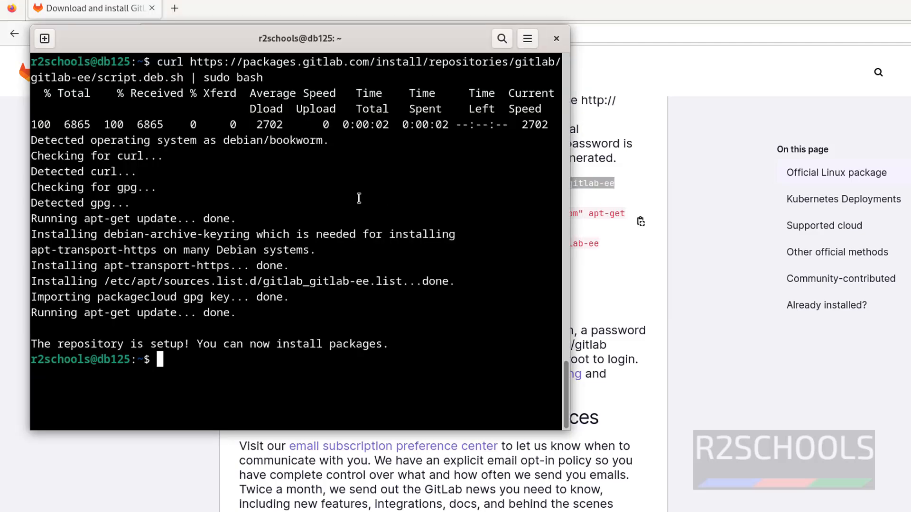
pyautogui.write('sydi')
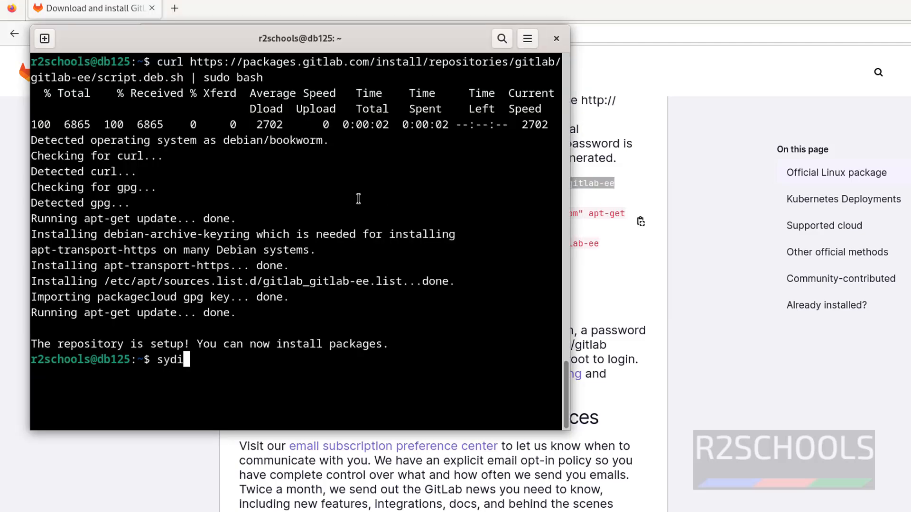
pyautogui.write('sudo')
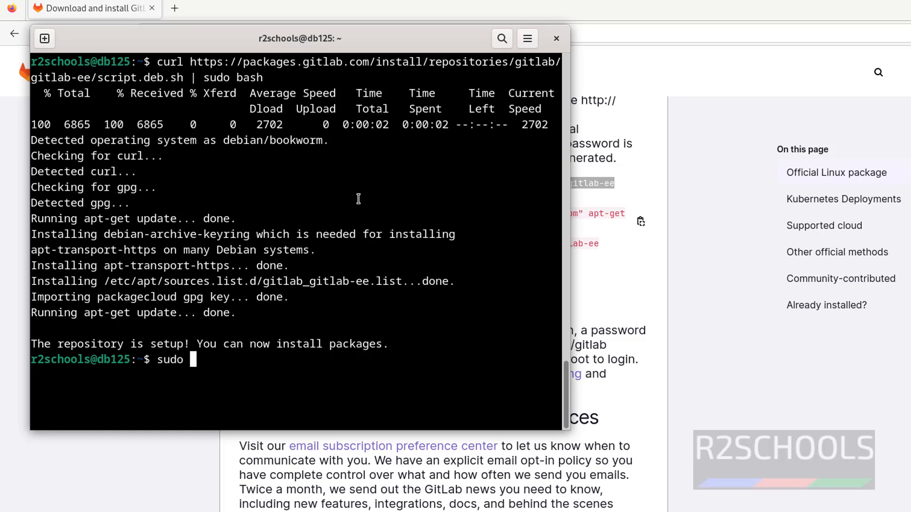
pyautogui.write('apt-get install gitlab-ee')
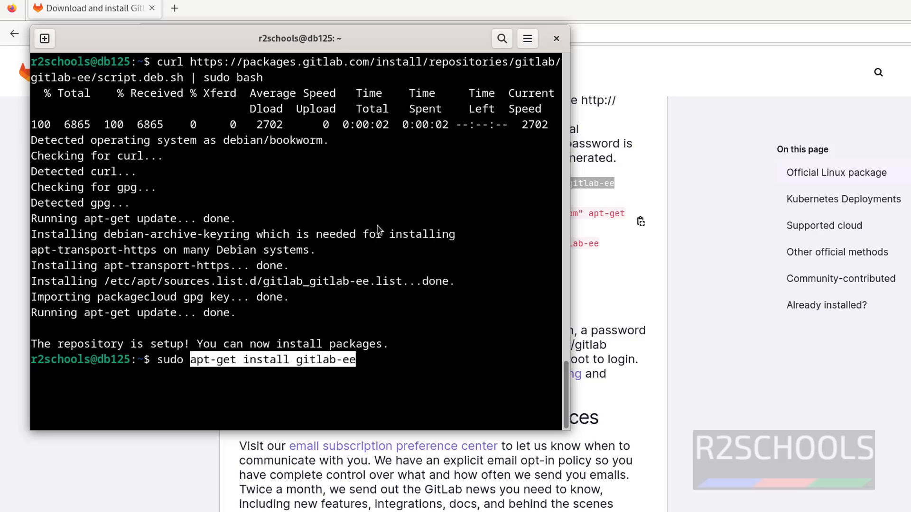
pyautogui.press('Return')
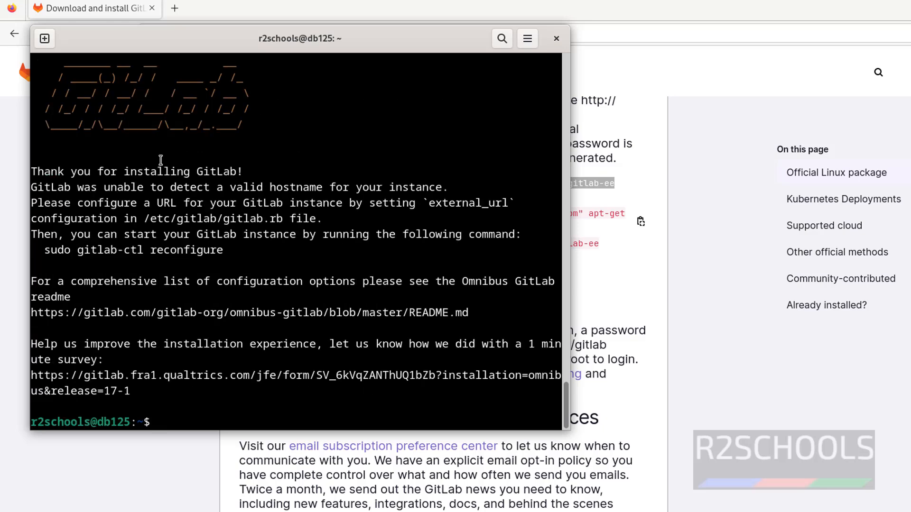
pyautogui.moveTo(43, 193)
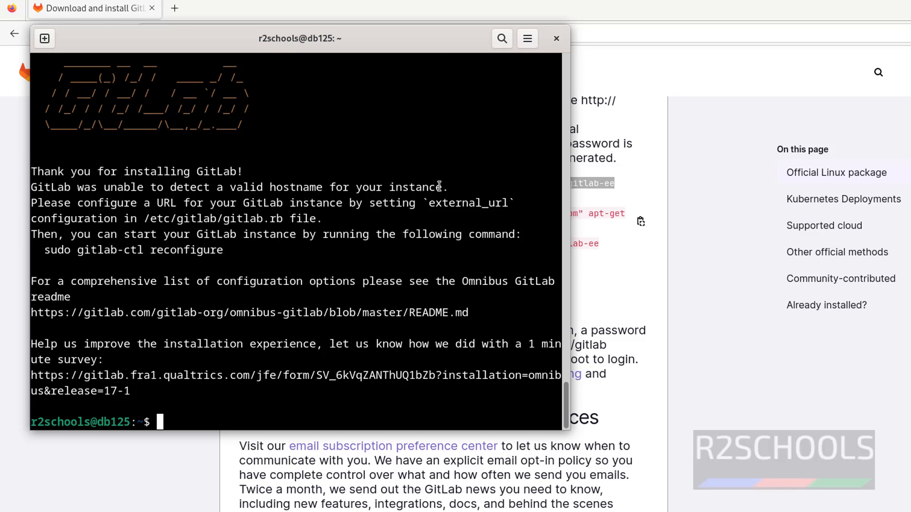
pyautogui.moveTo(194, 218)
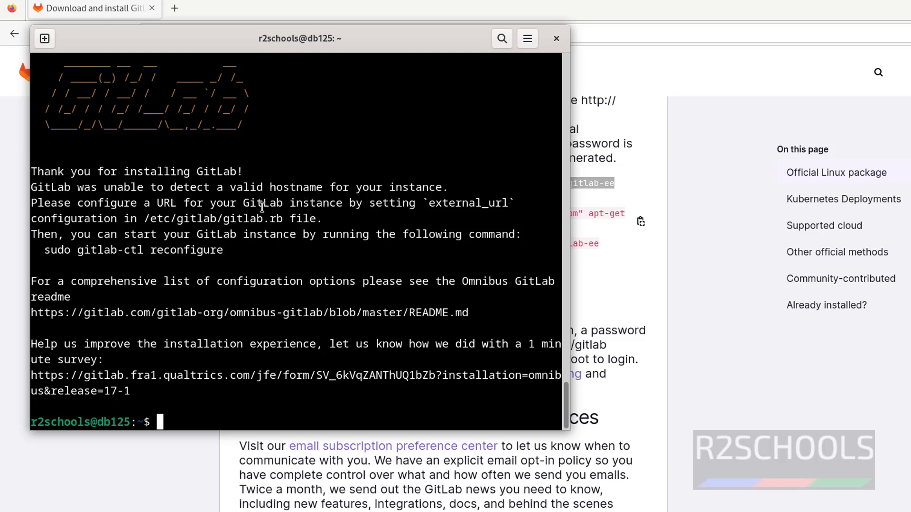
pyautogui.moveTo(452, 208)
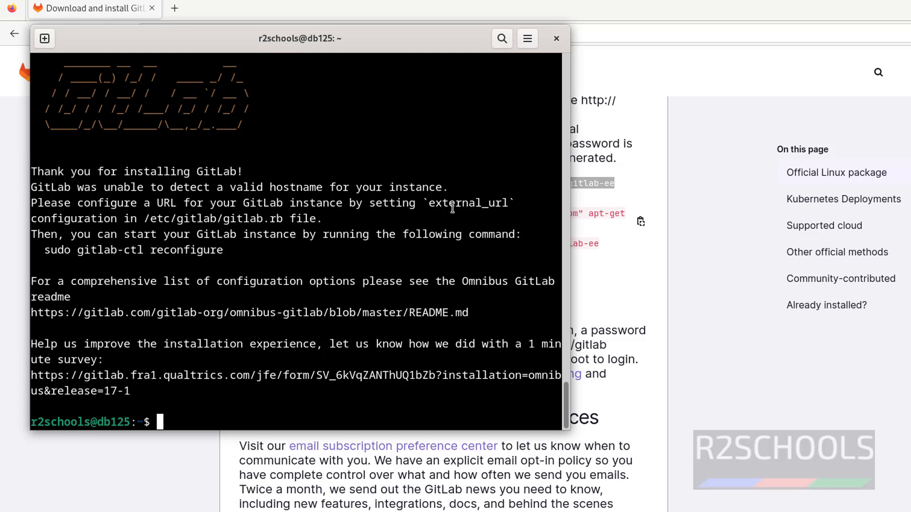
pyautogui.doubleClick(465, 203)
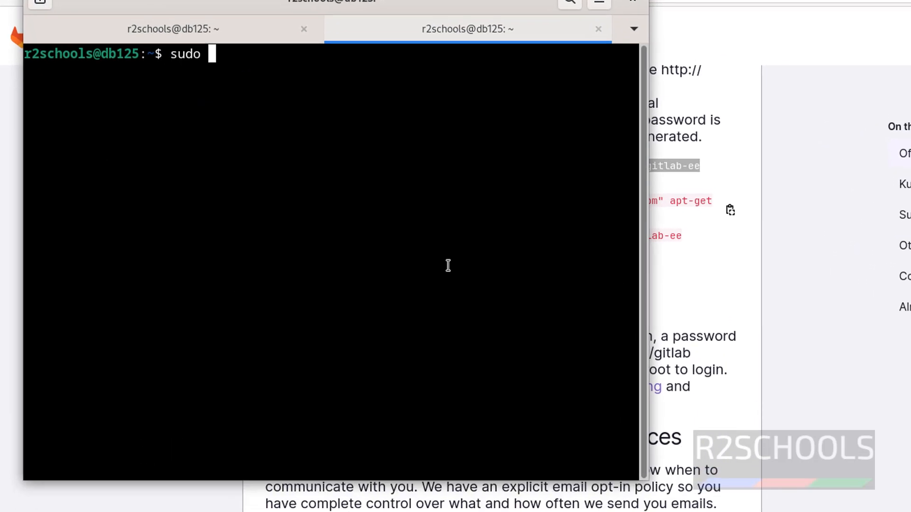
# Step: After 'sudo ufw enable http' is not found, install ufw with 'sudo apt install ufw', answering y
pyautogui.write('ufw')
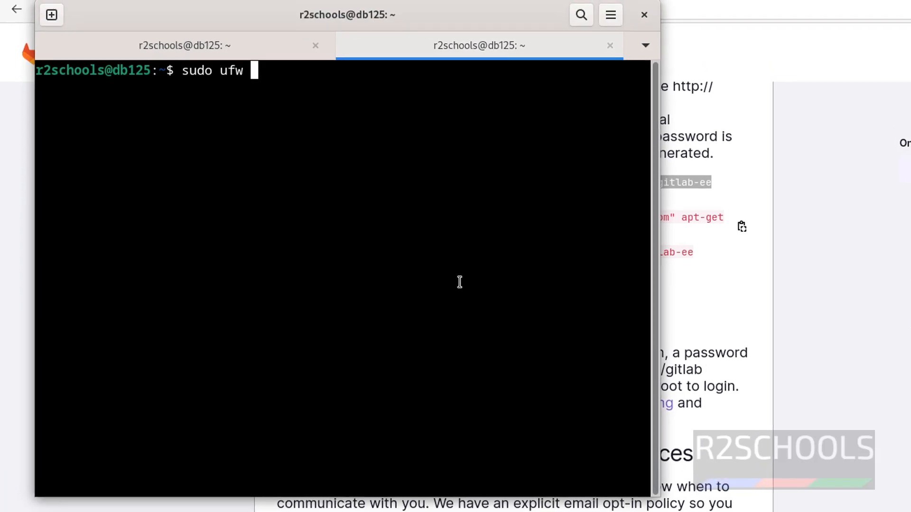
pyautogui.write('enable')
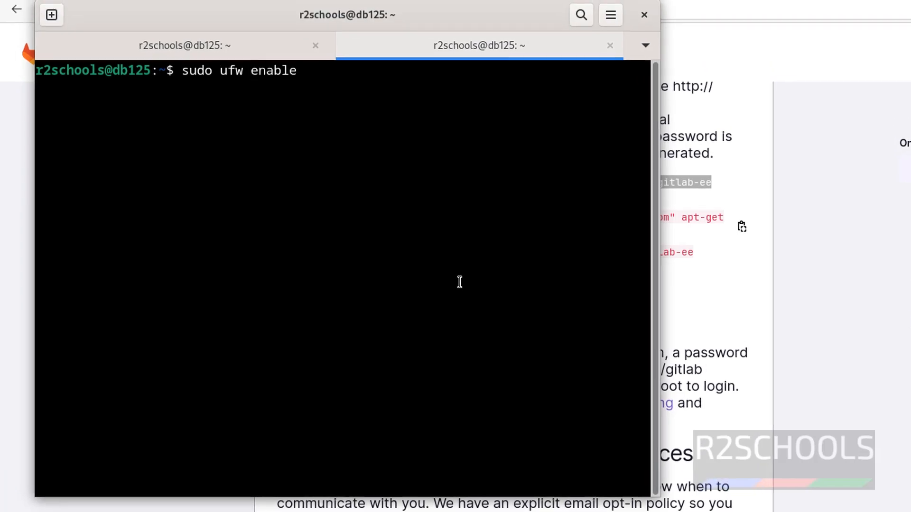
pyautogui.write('http')
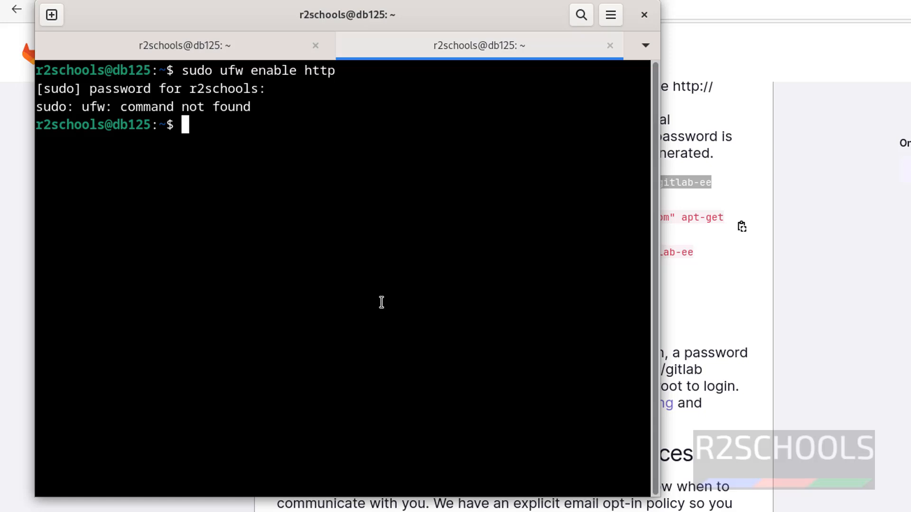
pyautogui.write('sudo apt install ufw')
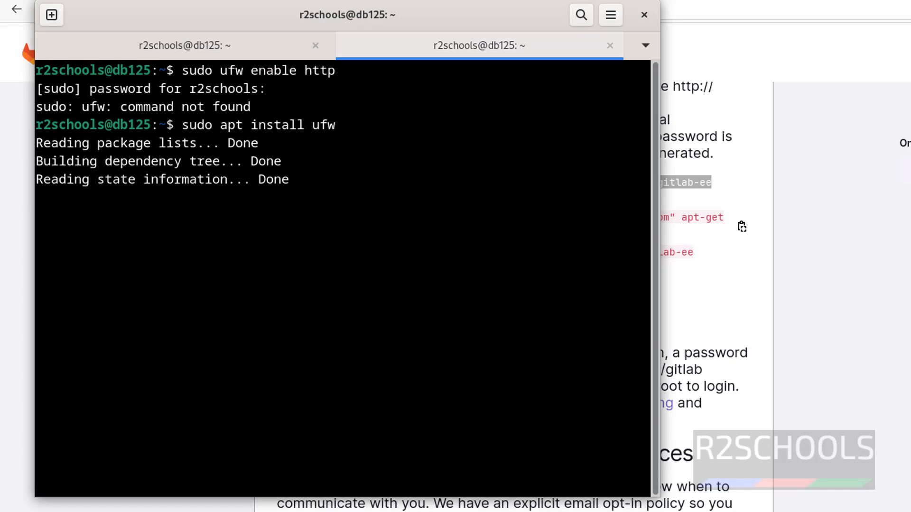
pyautogui.press('Return')
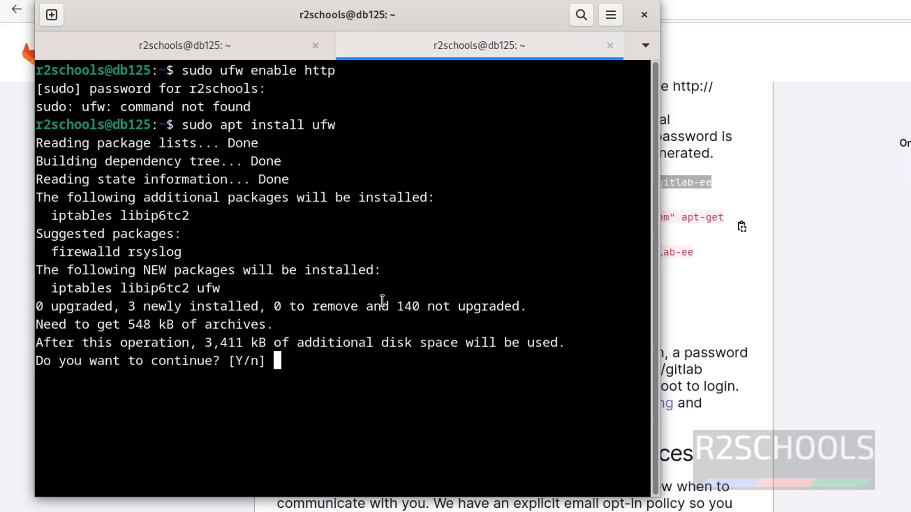
pyautogui.write('y')
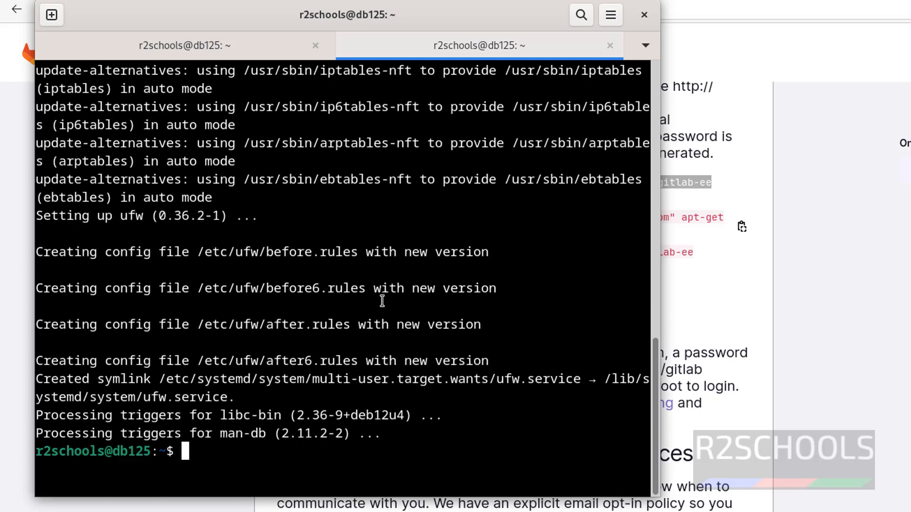
# Step: Check ufw with systemctl status, start it with 'sudo systemctl start ufw', and recheck it is active
pyautogui.write('sudo syst')
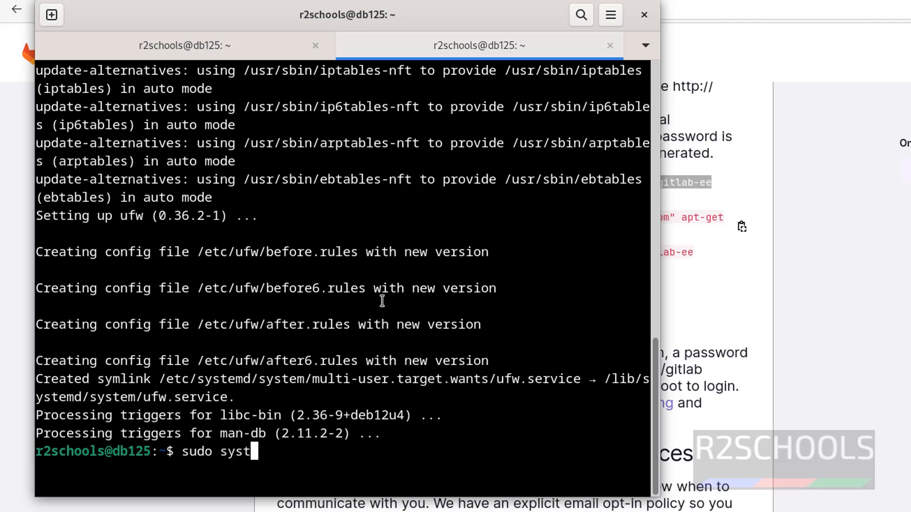
pyautogui.write('emctl')
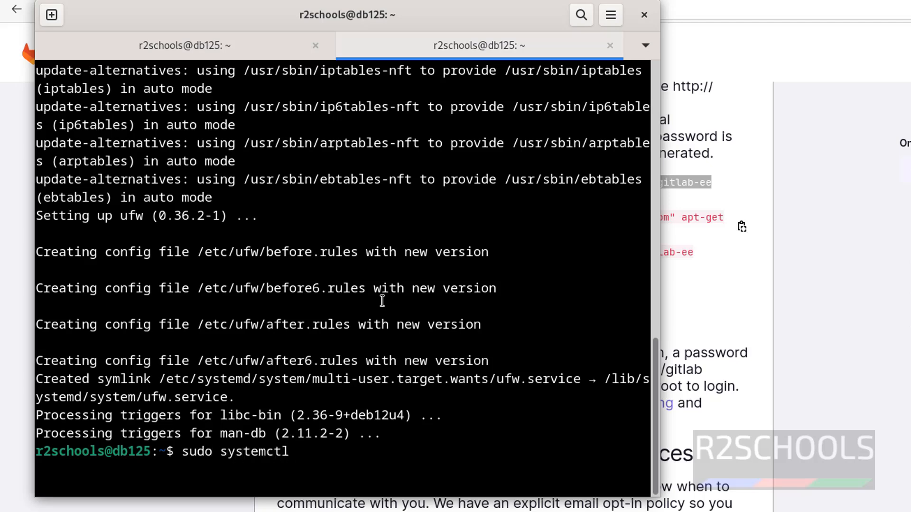
pyautogui.write('sta')
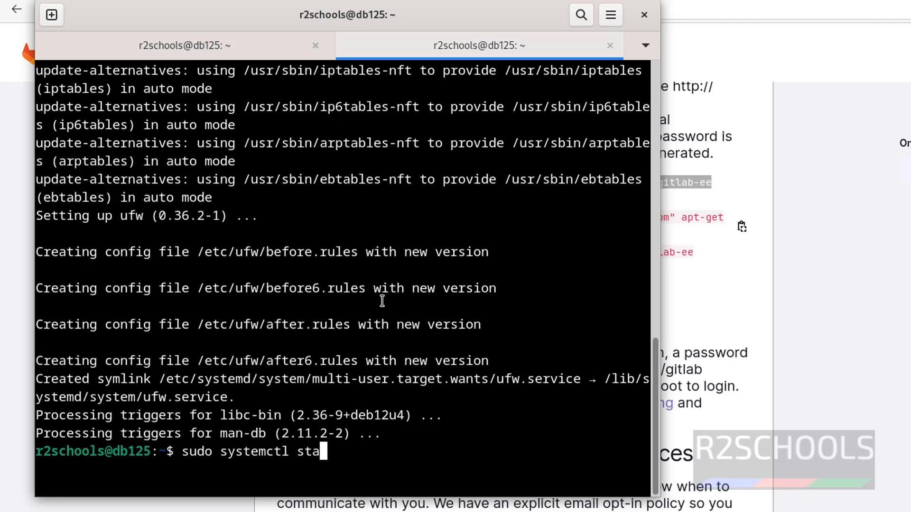
pyautogui.write('tus ufw')
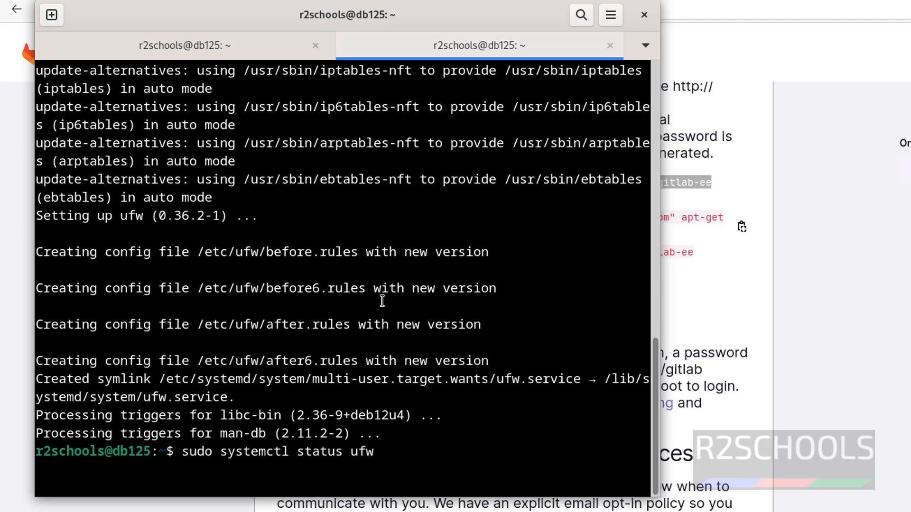
pyautogui.press('Return')
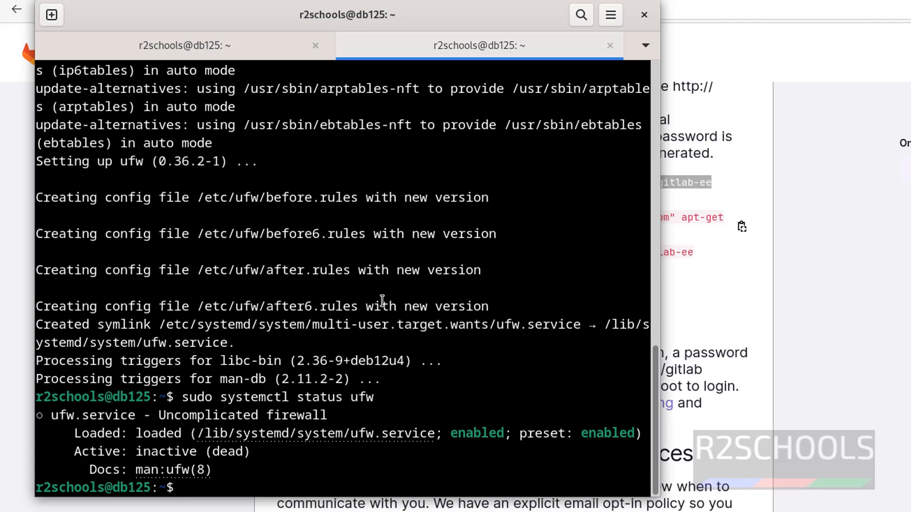
pyautogui.write('sudo systemctl start ufw')
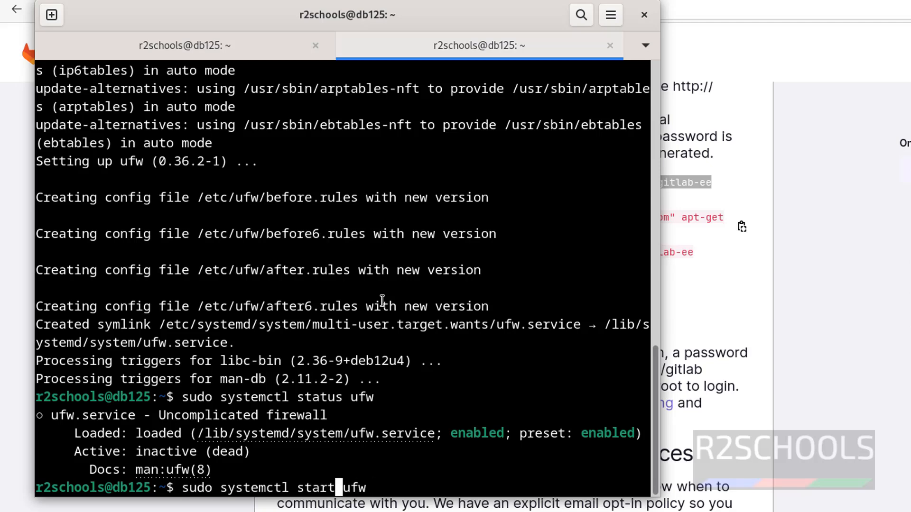
pyautogui.write('sudo systemctl status ufw')
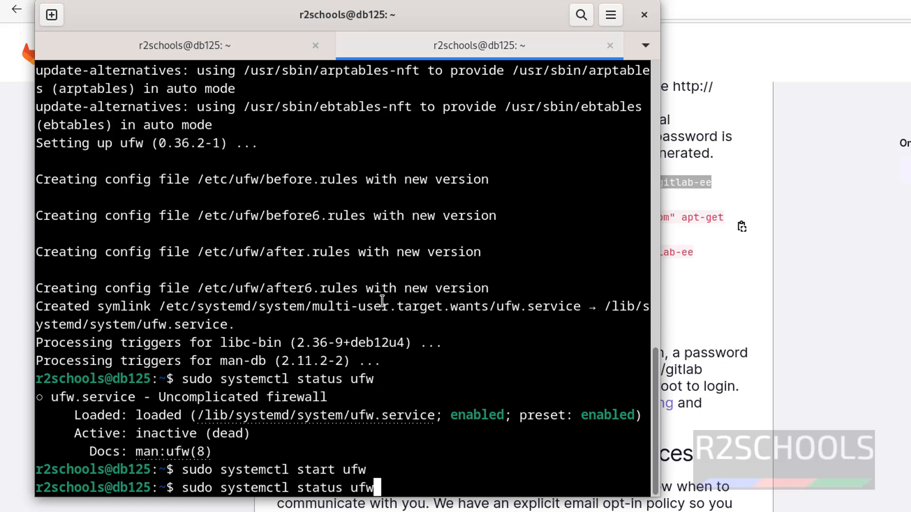
pyautogui.press('Return')
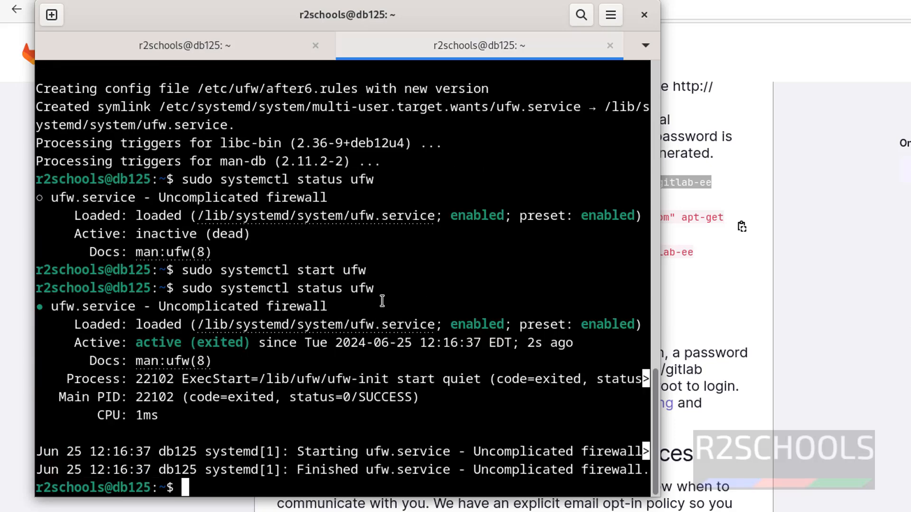
# Step: Add ufw rules allowing http, https and openssh traffic
pyautogui.write('sudo')
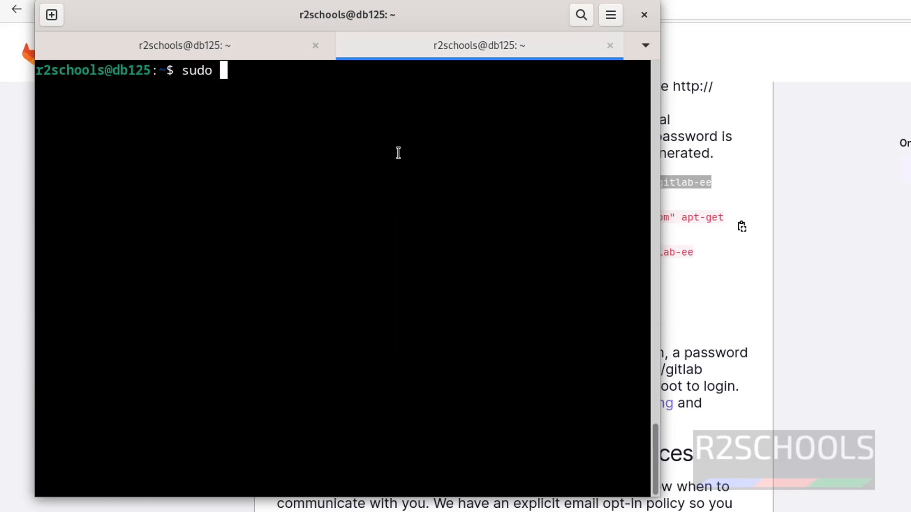
pyautogui.write('efw')
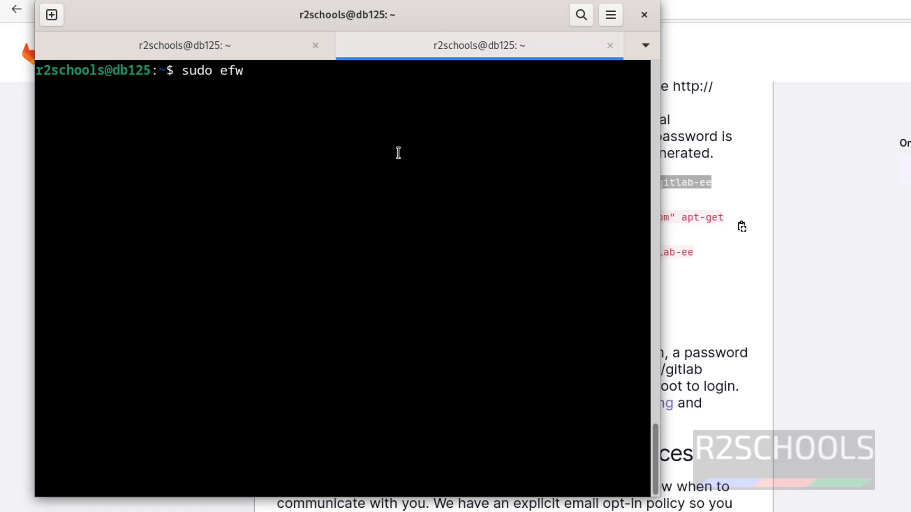
pyautogui.press('Backspace')
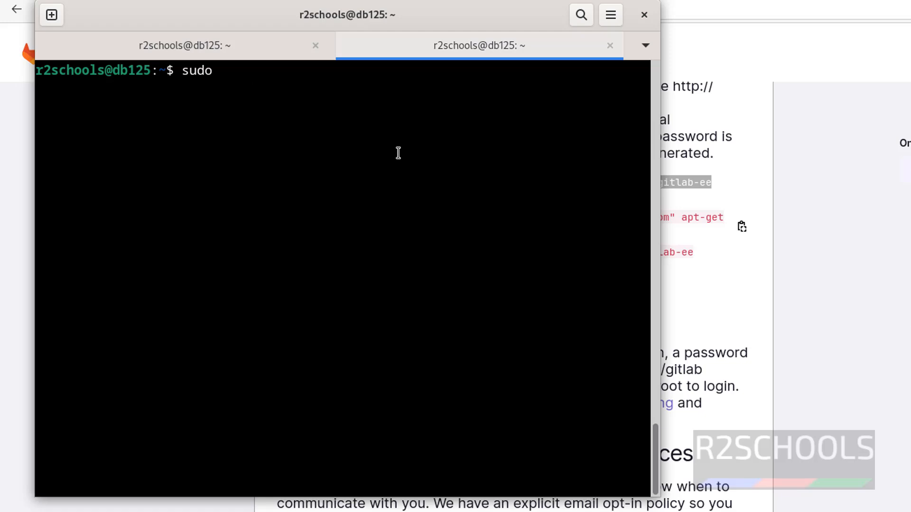
pyautogui.write('ufw allow htt')
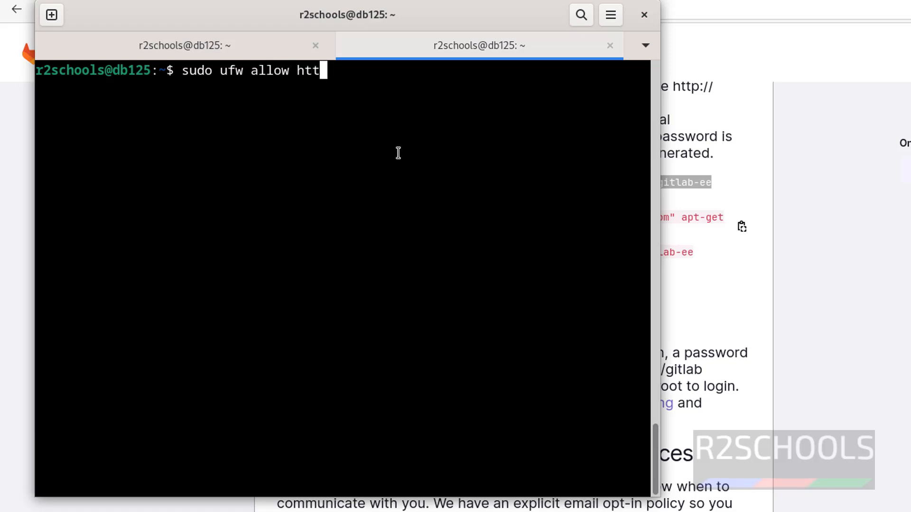
pyautogui.press('Return')
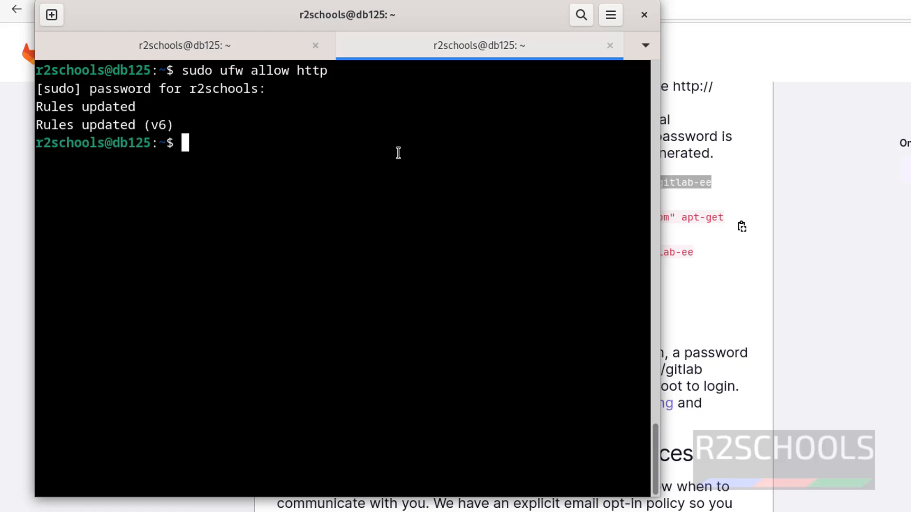
pyautogui.write('sudo ufw allow http')
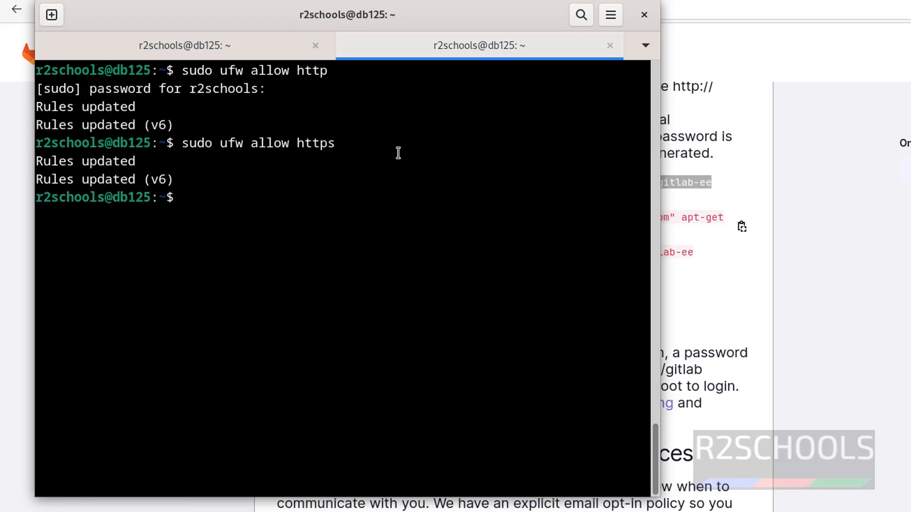
pyautogui.write('sudo ufw allow')
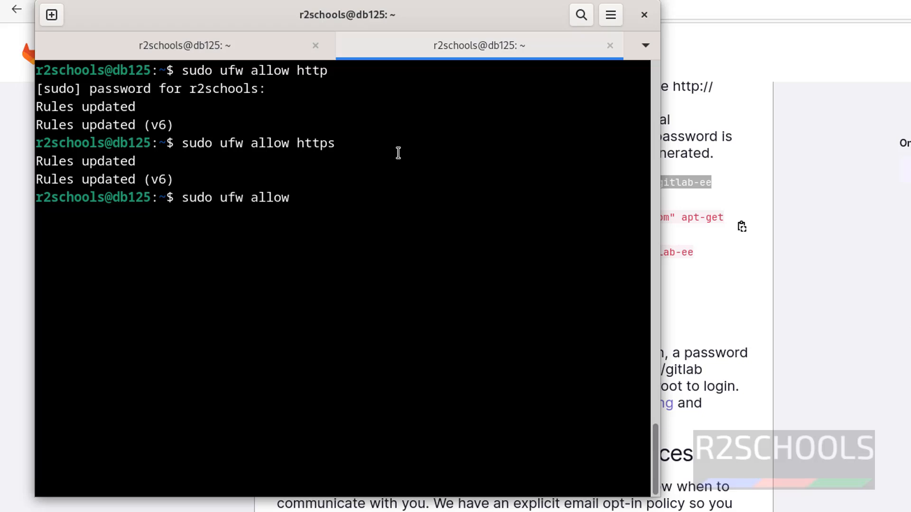
pyautogui.write('openssh')
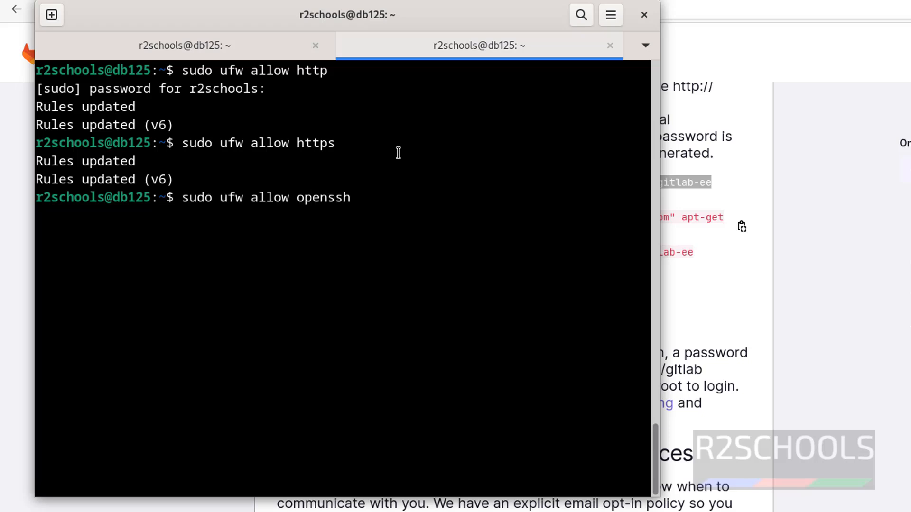
pyautogui.press('Return')
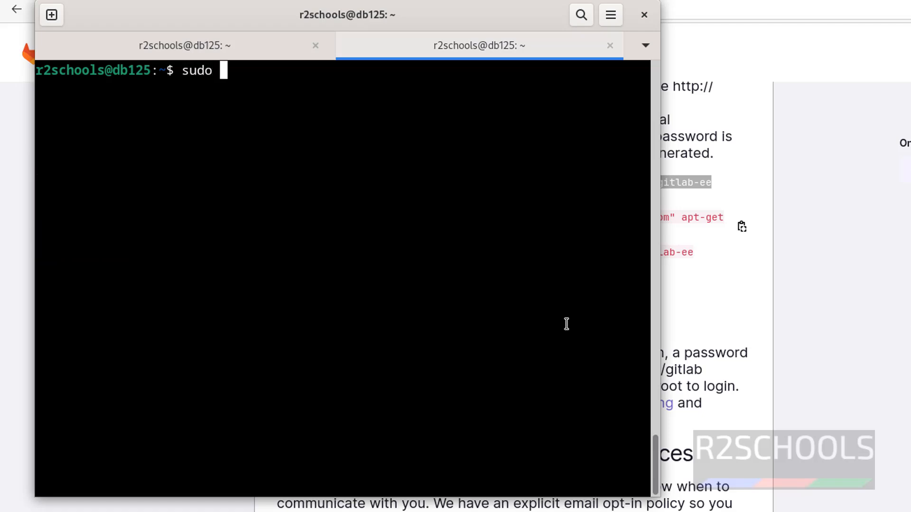
# Step: Check 'ufw status' and run 'sudo ufw enable', retrying after mistyping sudo
pyautogui.write('ufw status')
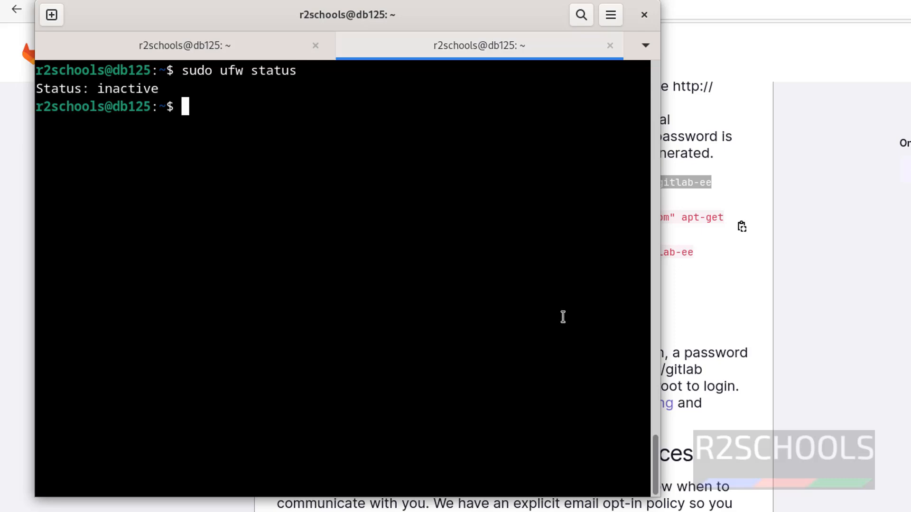
pyautogui.write('usdo')
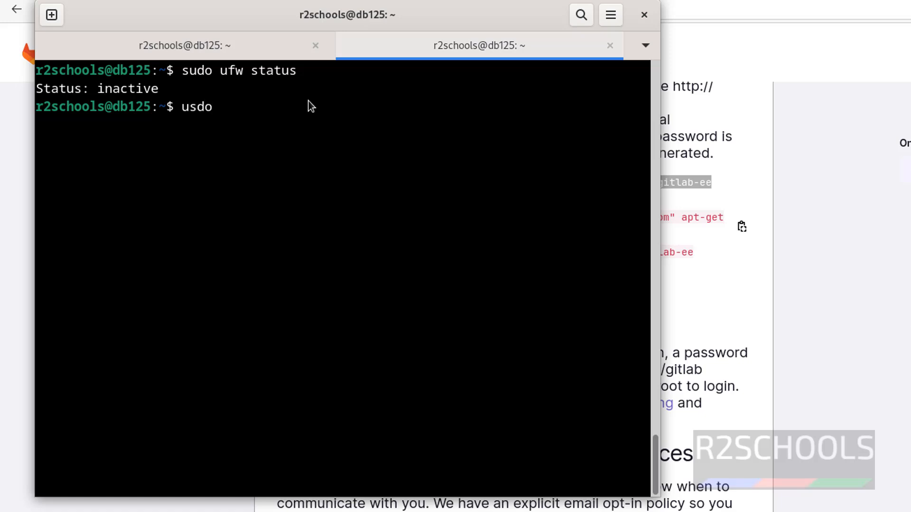
pyautogui.write('ufw enable')
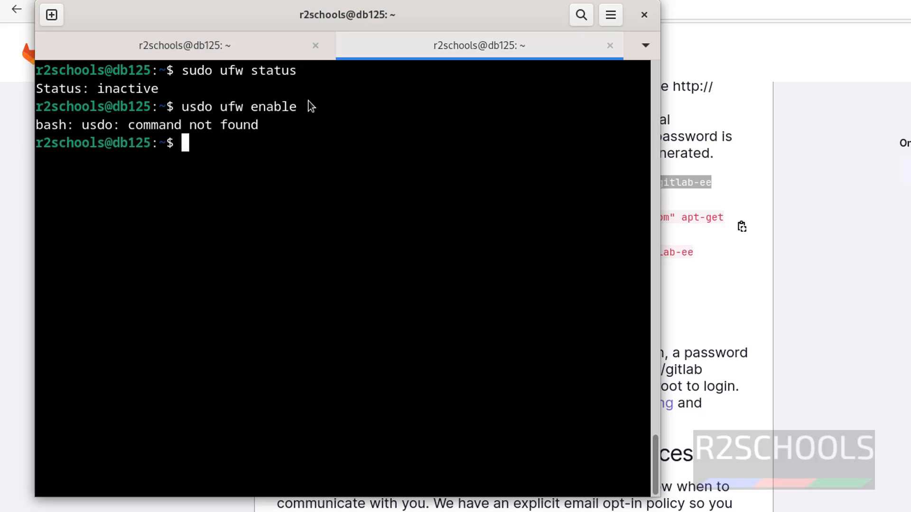
pyautogui.write('o ufw enable')
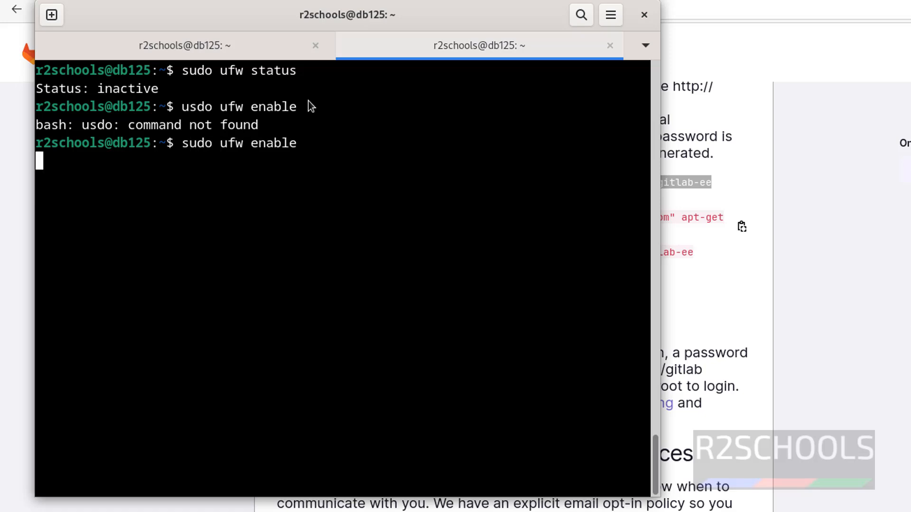
pyautogui.write('usdo ufw enable')
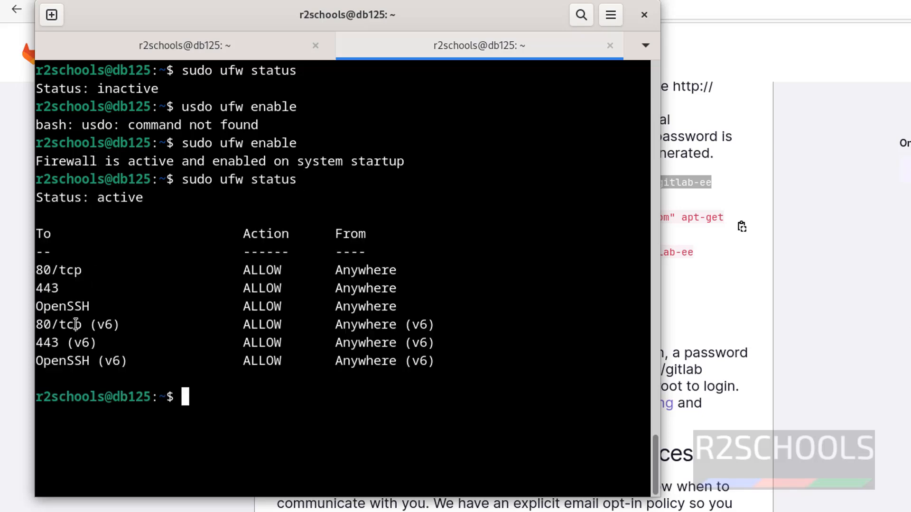
pyautogui.moveTo(51, 360)
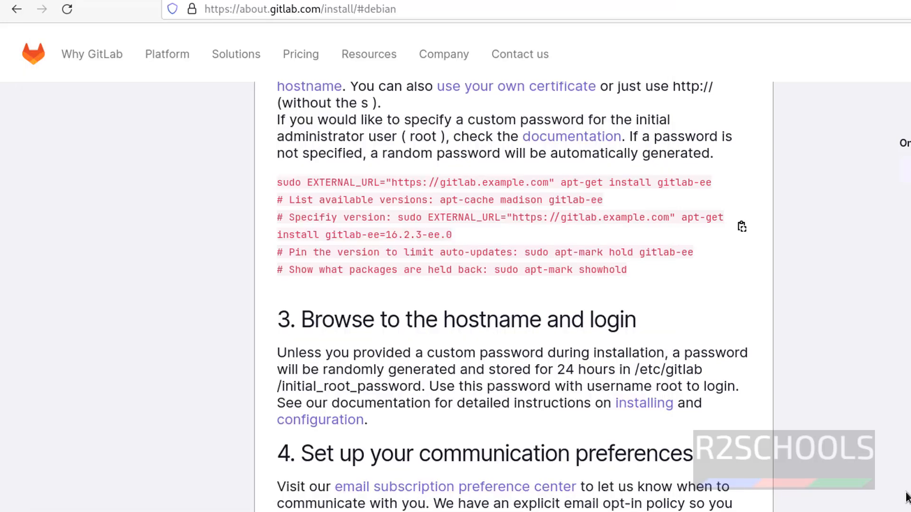
pyautogui.moveTo(432, 249)
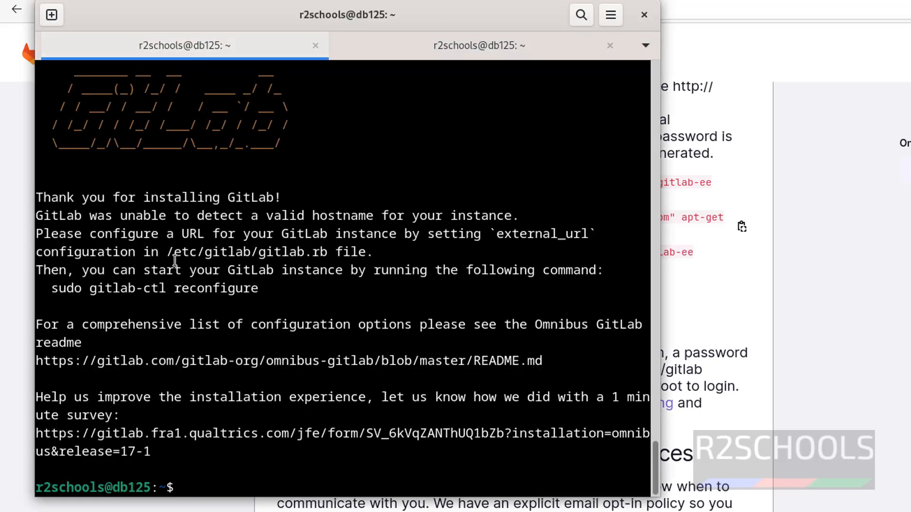
# Step: Run sudo vi /etc/gitlab/gitlab.rb, pasting the path copied from the install message
pyautogui.doubleClick(247, 252)
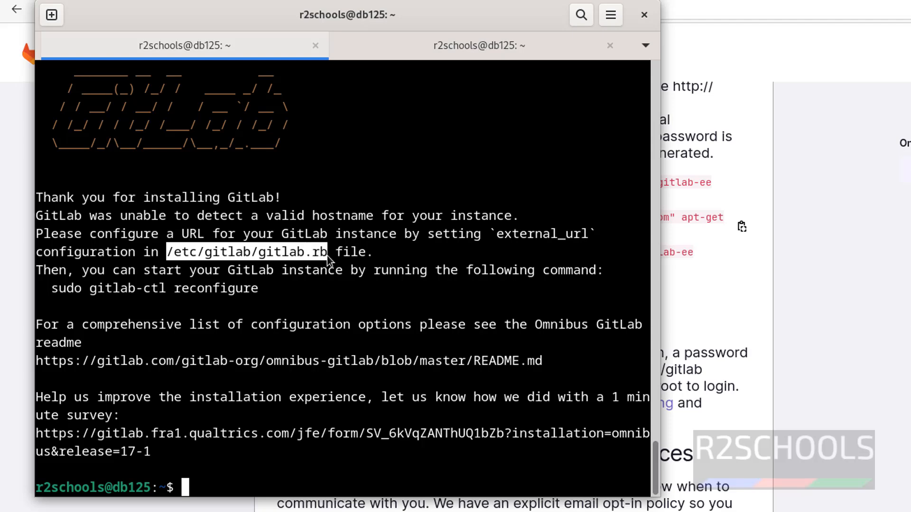
pyautogui.moveTo(283, 227)
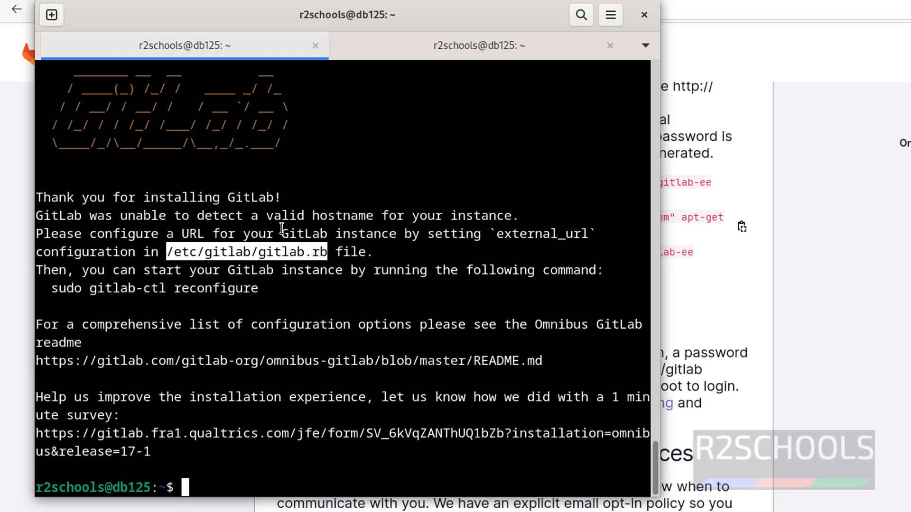
pyautogui.write('sudo')
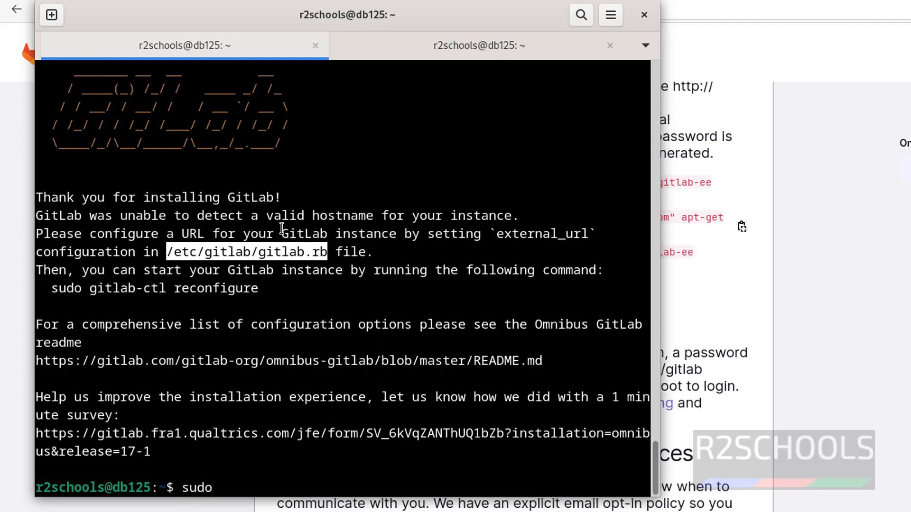
pyautogui.write('vi')
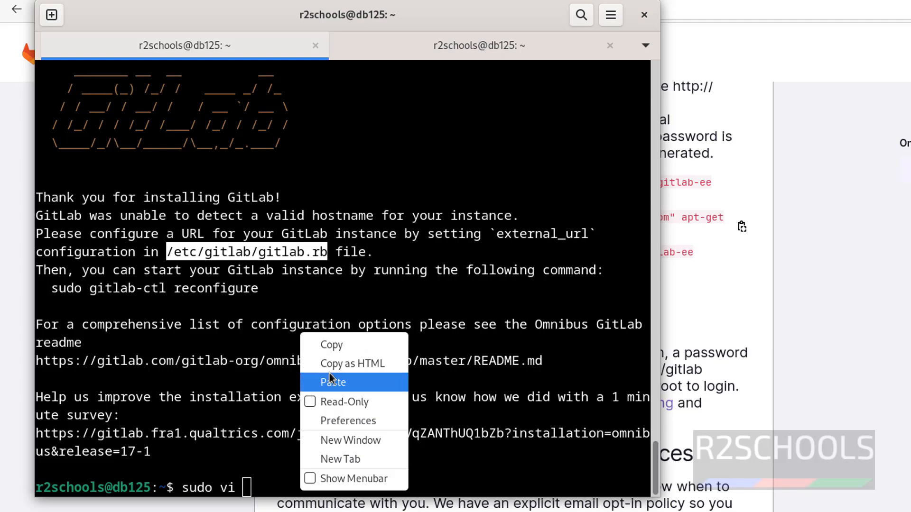
pyautogui.click(333, 382)
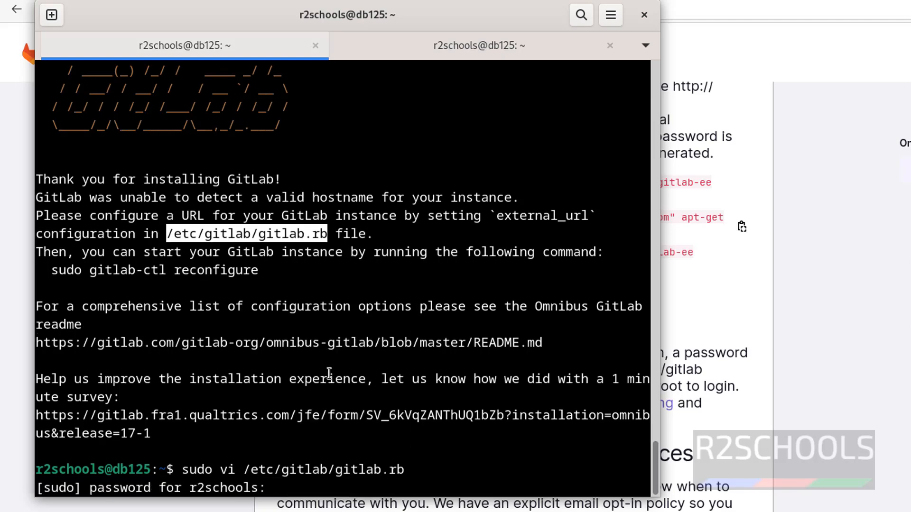
pyautogui.write('/e')
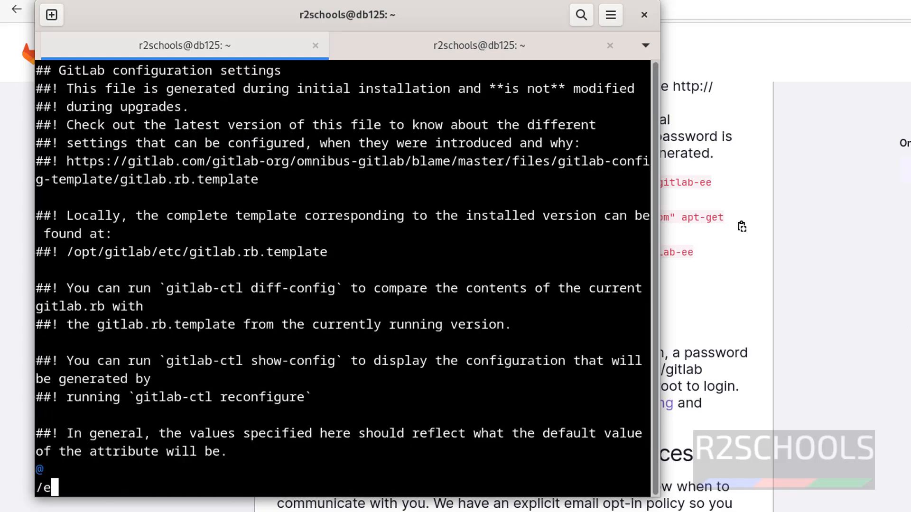
pyautogui.write('xt')
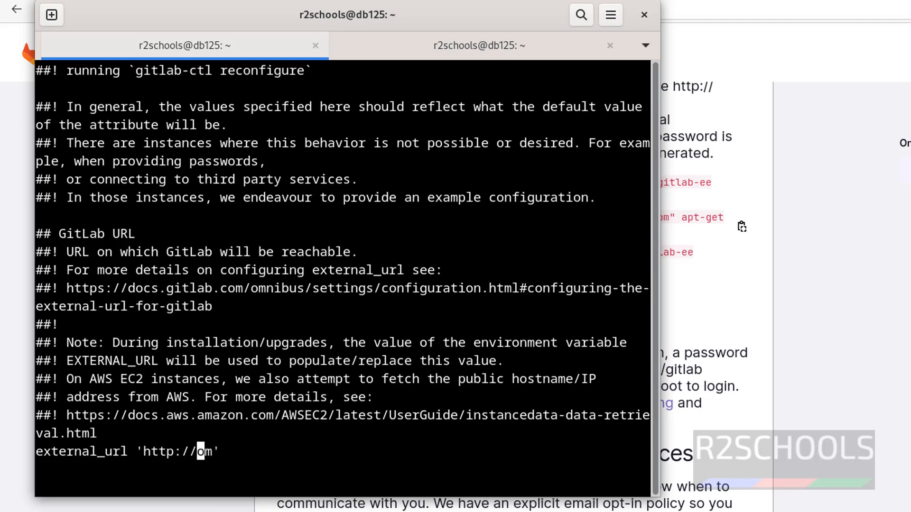
pyautogui.press('BackSpace')
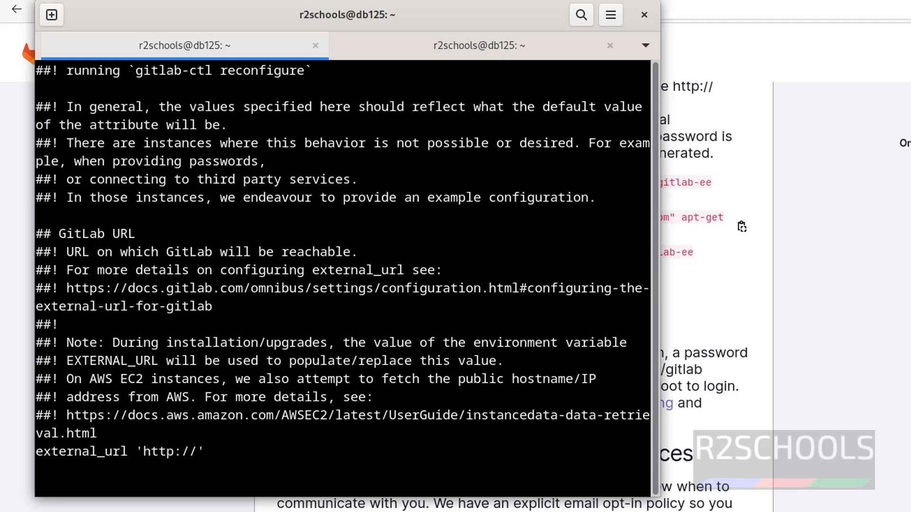
pyautogui.click(479, 46)
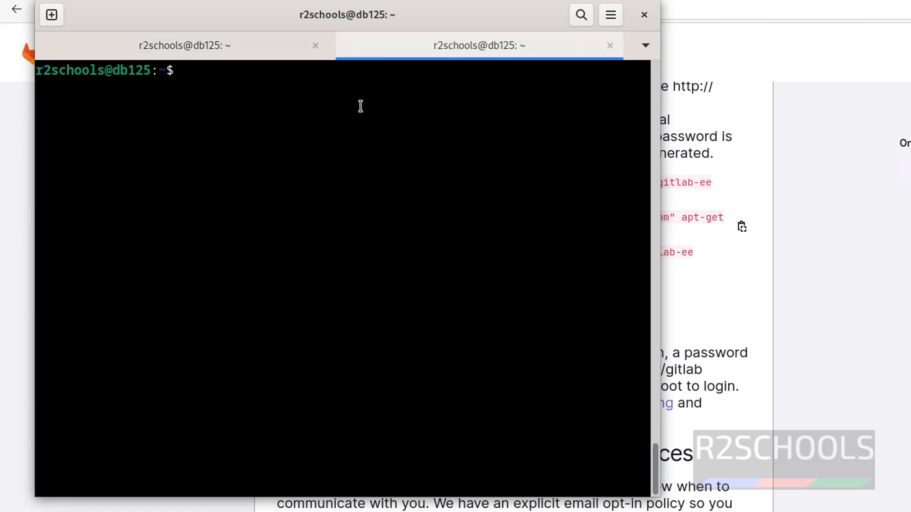
# Step: Look up the machine's IPv4 address 192.168.129.161 with ip addr and copy it
pyautogui.write('ip address')
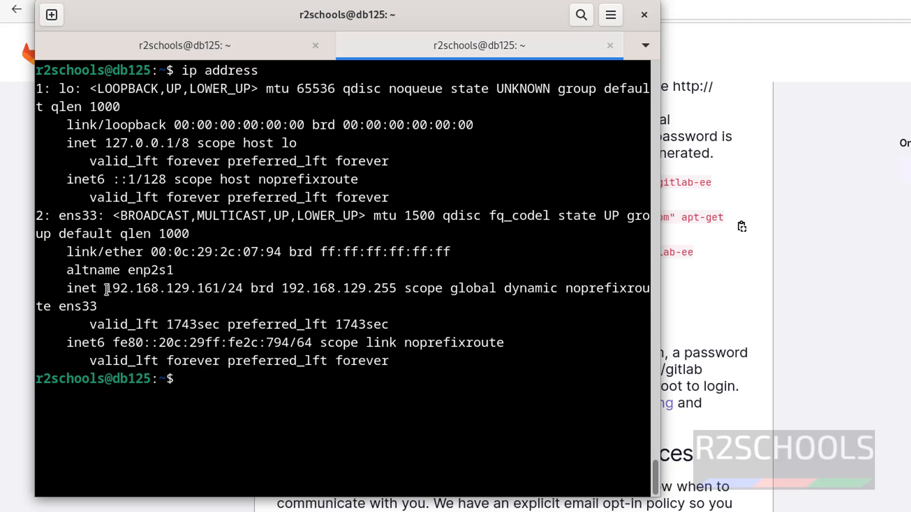
pyautogui.doubleClick(153, 288)
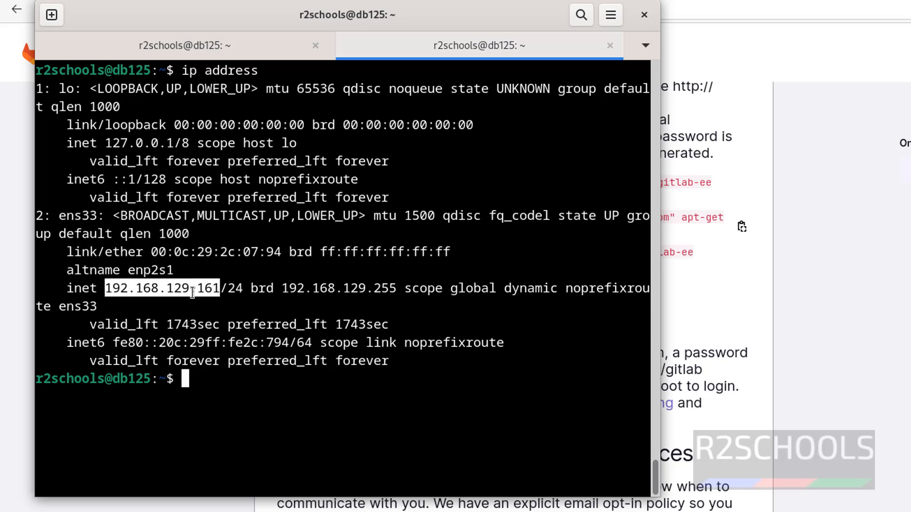
pyautogui.click(183, 45)
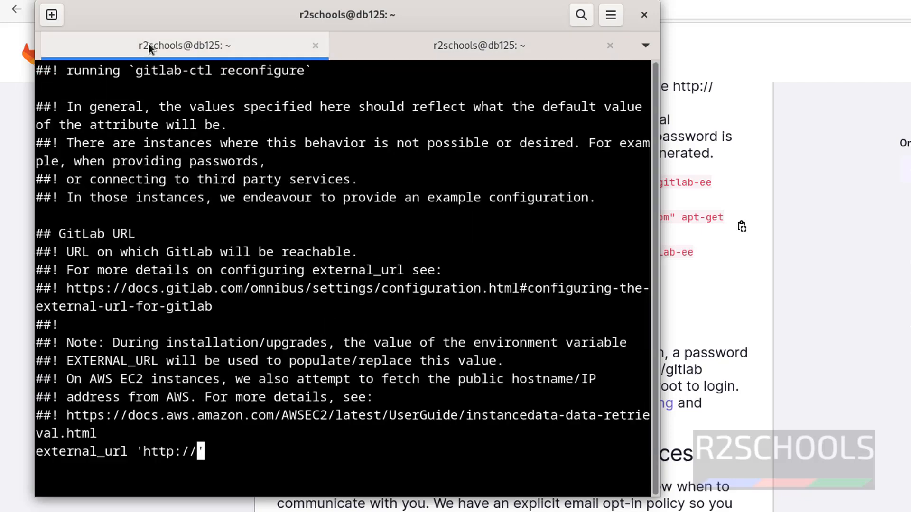
pyautogui.write('192.168.129.161')
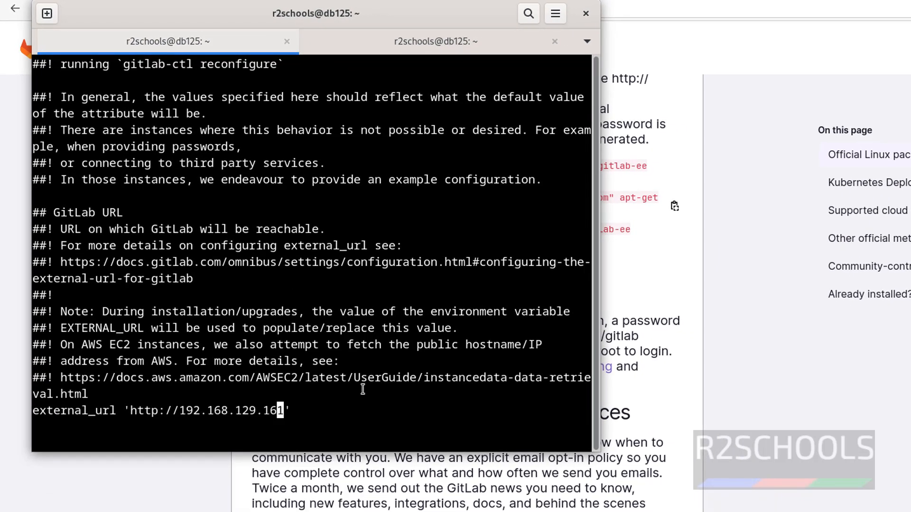
pyautogui.write(':wq!')
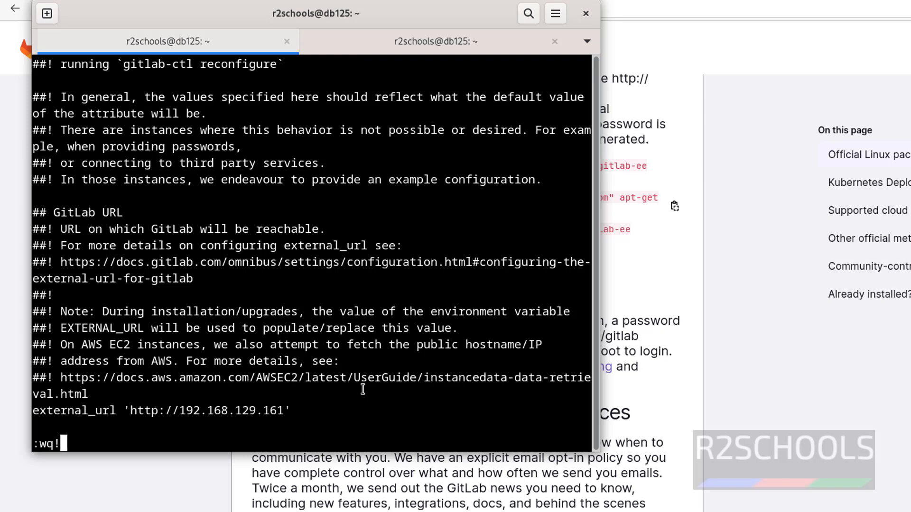
pyautogui.press('Return')
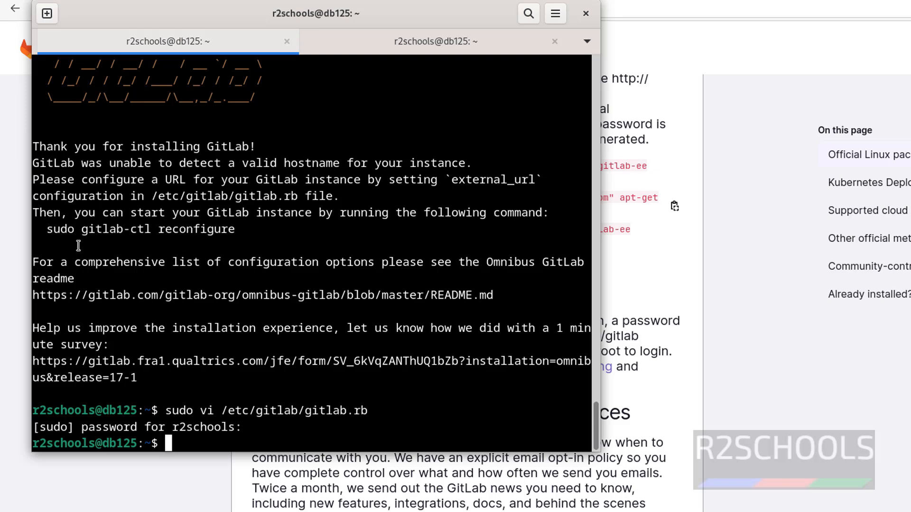
# Step: Run sudo gitlab-ctl reconfigure and load GitLab's sign-in page at 192.168.129.161 with root as username
pyautogui.doubleClick(139, 228)
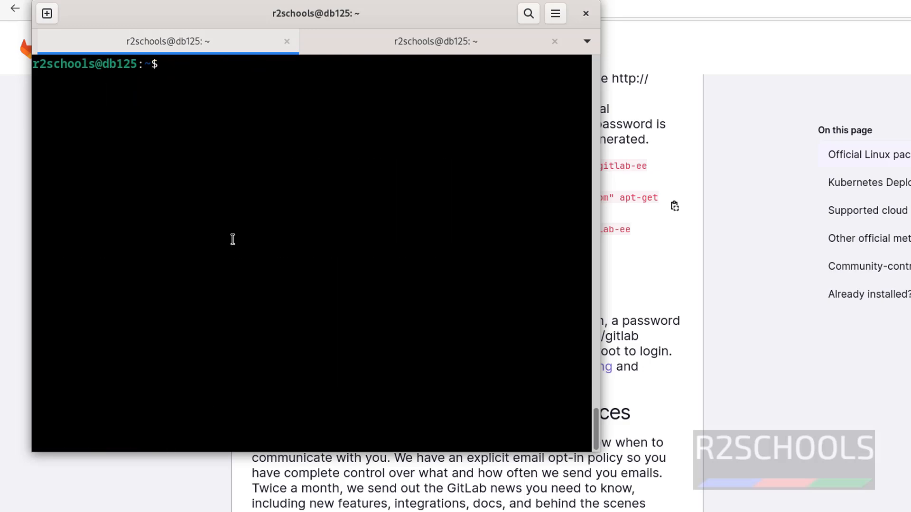
pyautogui.write('sudo gitlab-ctl reconfigure')
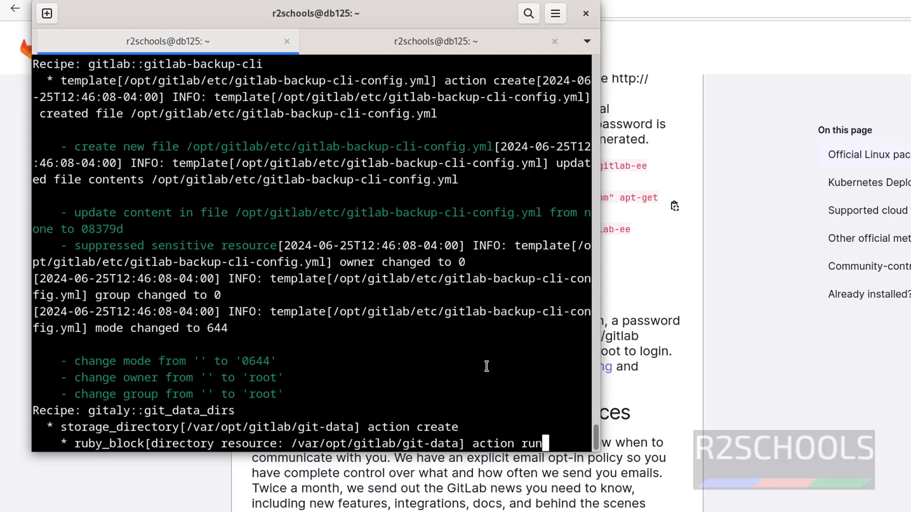
pyautogui.scroll(-3)
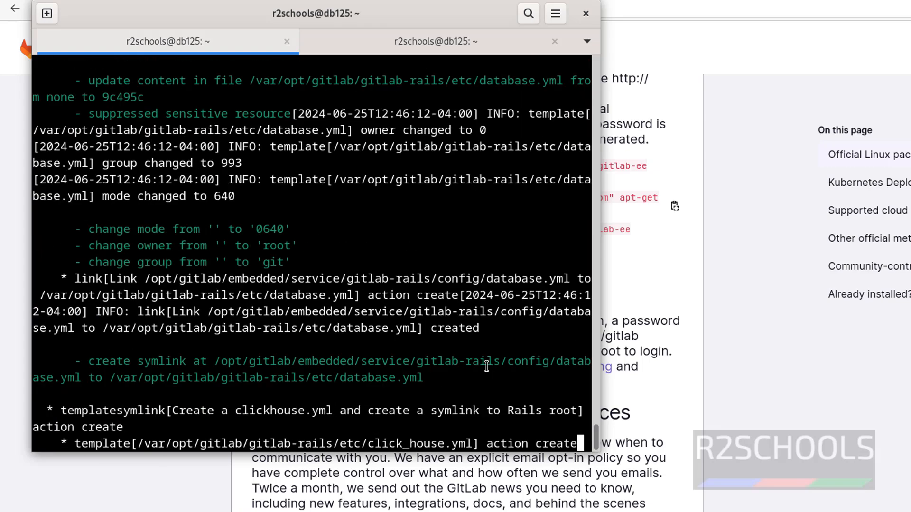
pyautogui.scroll(-3)
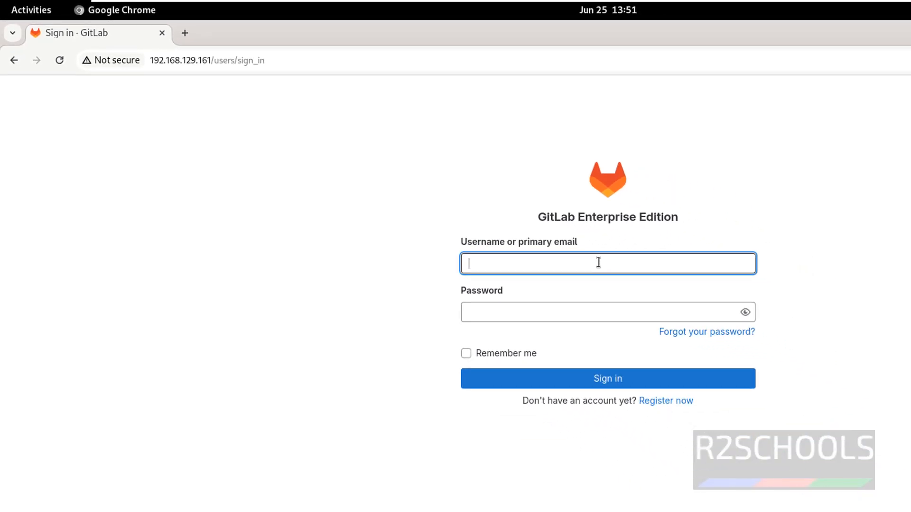
pyautogui.write('root')
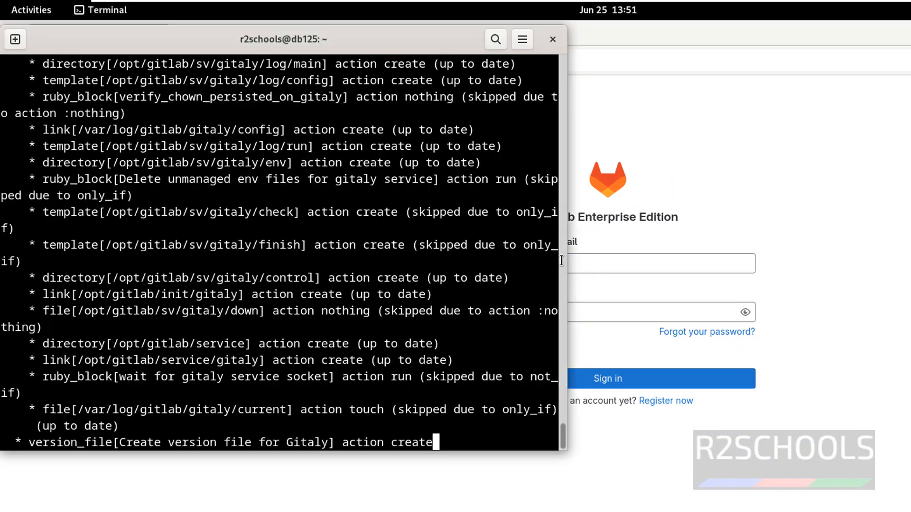
# Step: Go to /etc/gitlab and list its files to find initial_root_password
pyautogui.write('cd /et')
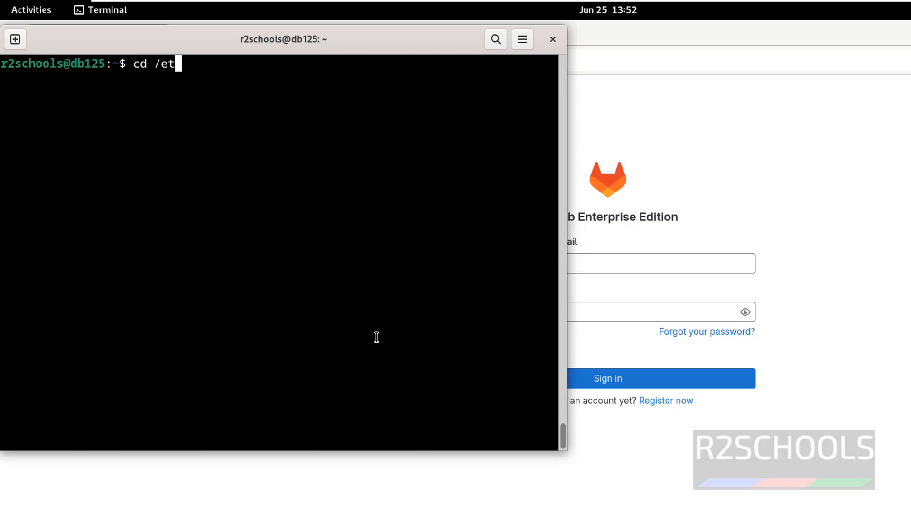
pyautogui.write('c/gitlab/')
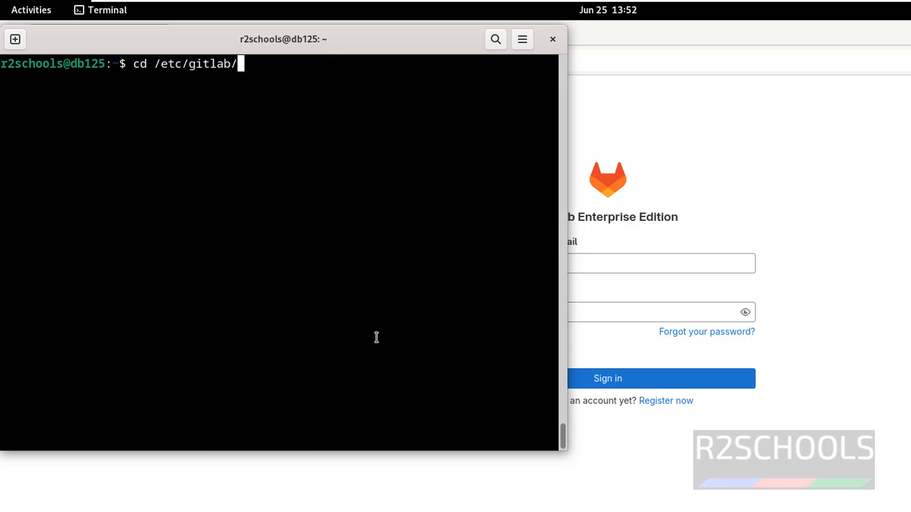
pyautogui.write('ls@db125:/etc/gitlab$ ls')
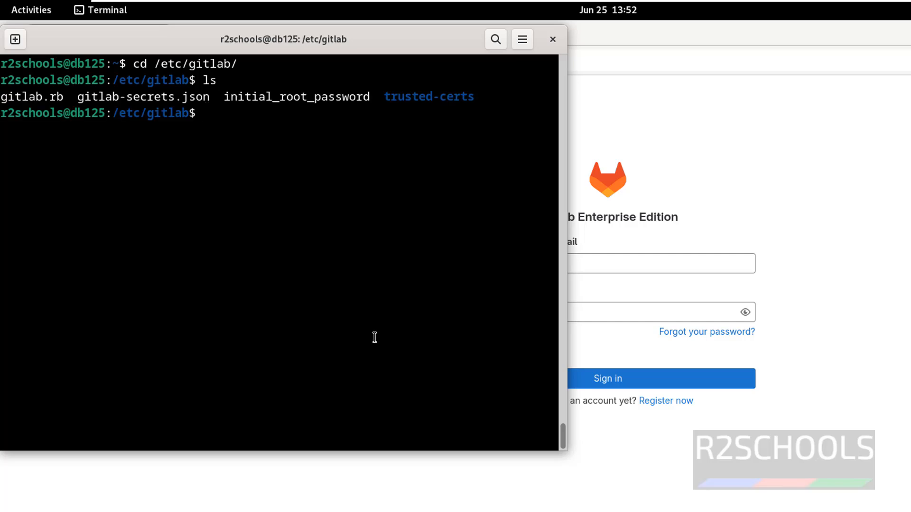
pyautogui.rightClick(296, 96)
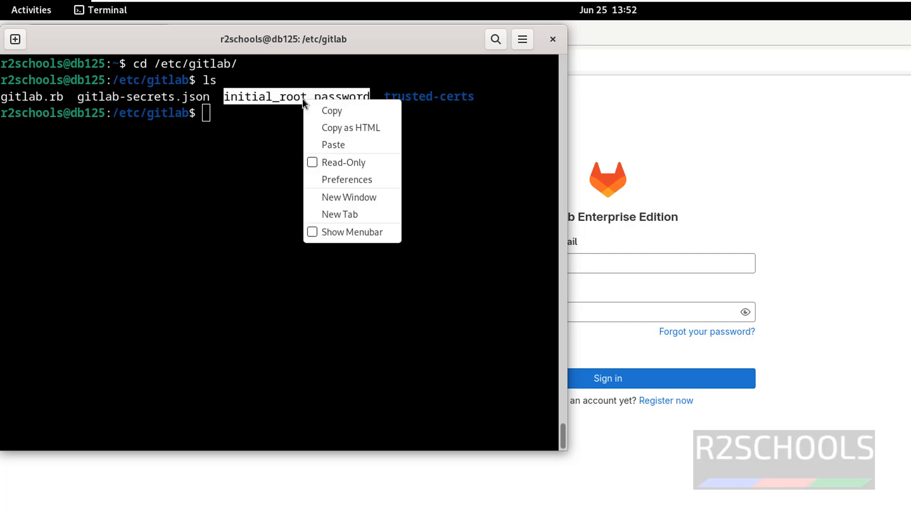
# Step: View the generated password with sudo more initial_root_password, then leave the viewer
pyautogui.write('more')
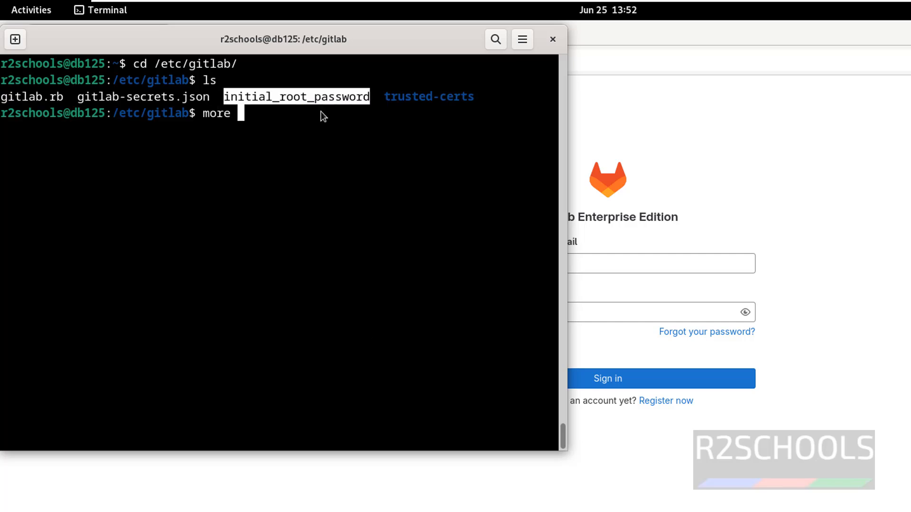
pyautogui.write('initial_root_password')
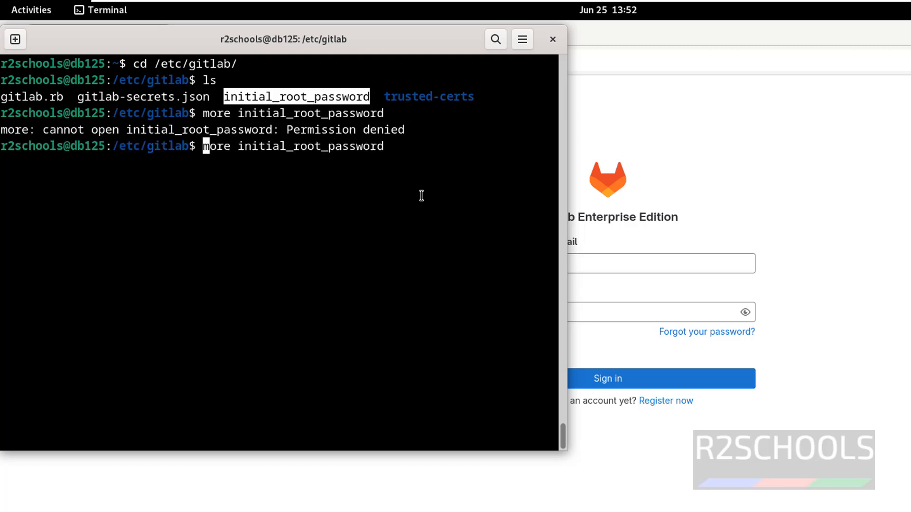
pyautogui.write('sudo')
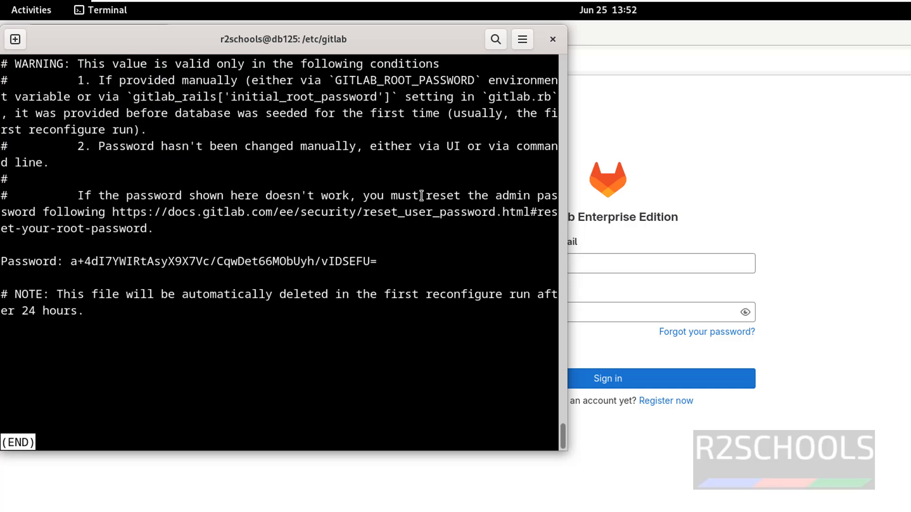
pyautogui.press('q')
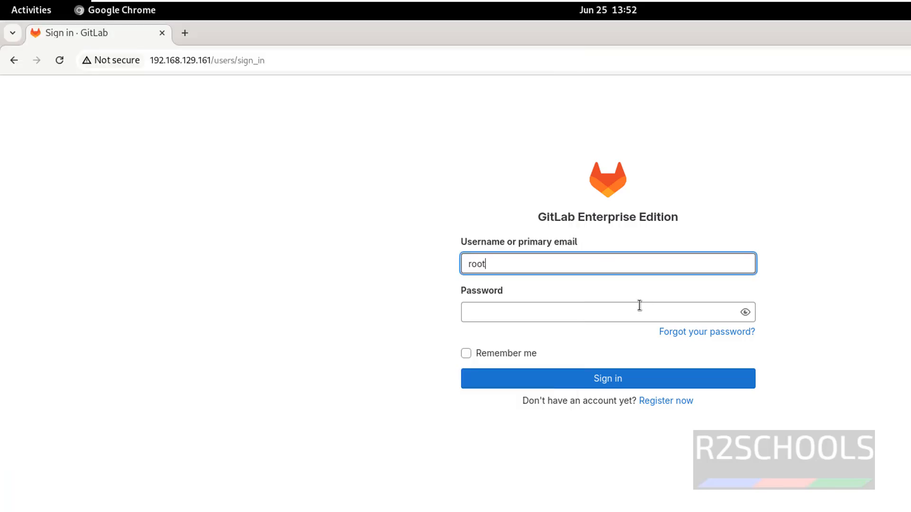
# Step: Sign in to GitLab as root using the initial password
pyautogui.write('password')
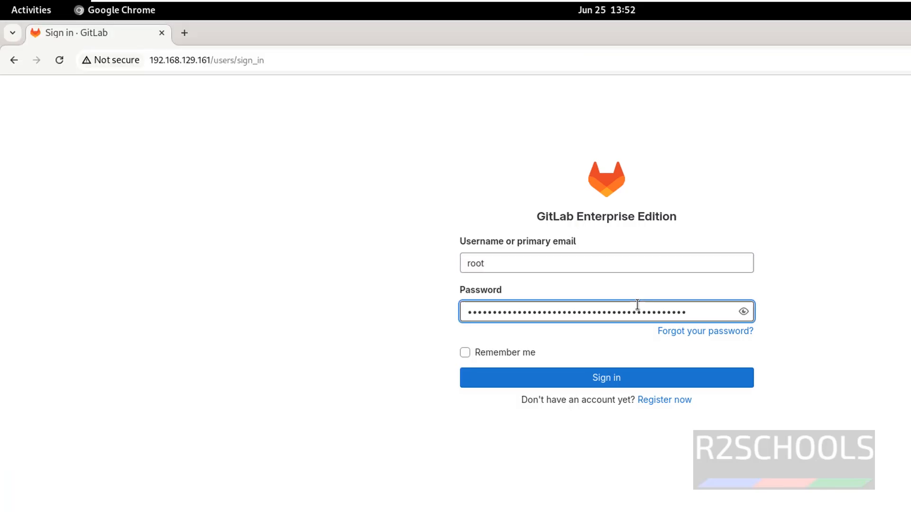
pyautogui.click(606, 377)
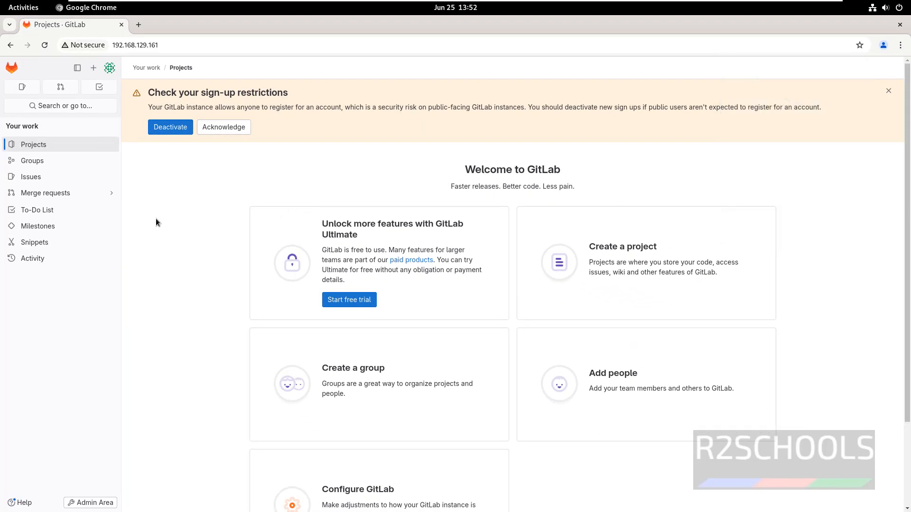
pyautogui.moveTo(358, 500)
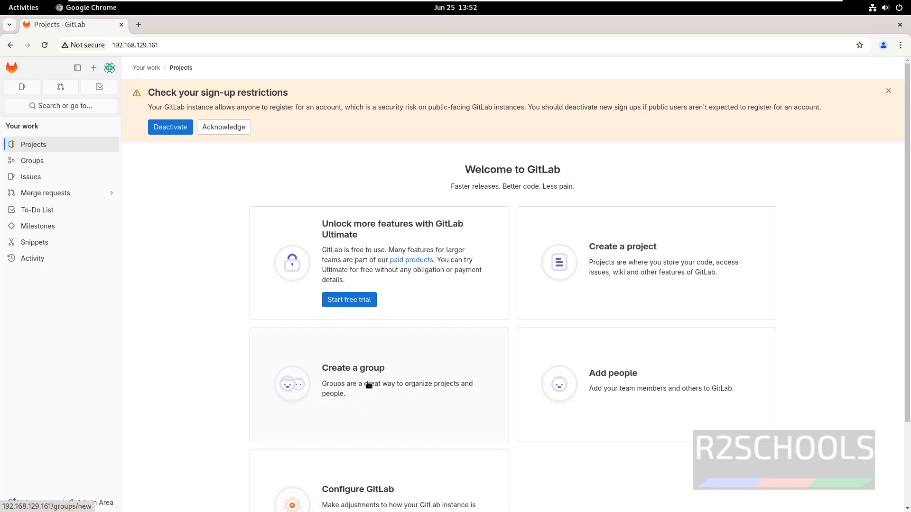
pyautogui.moveTo(618, 389)
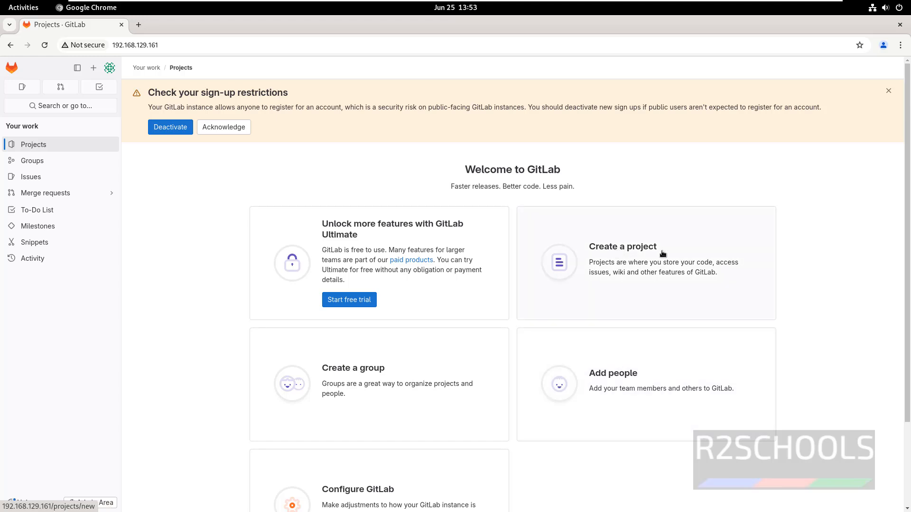
pyautogui.moveTo(667, 257)
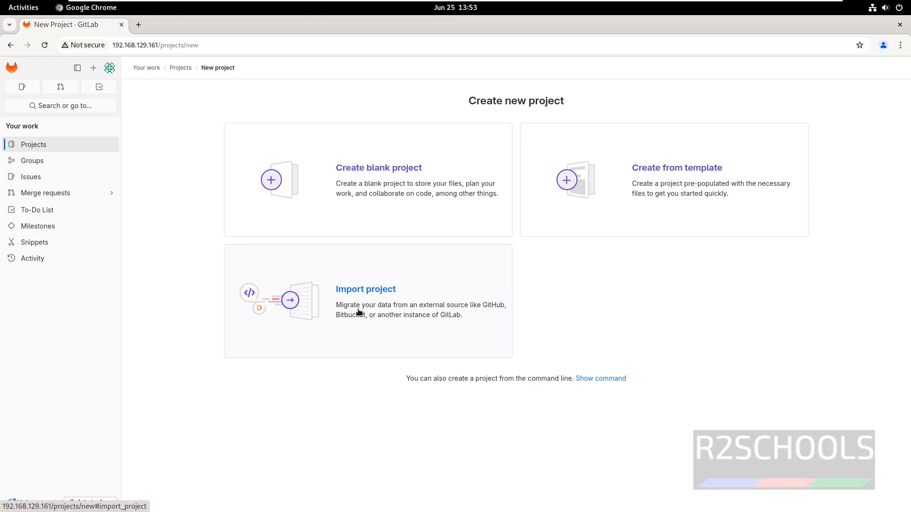
pyautogui.moveTo(177, 119)
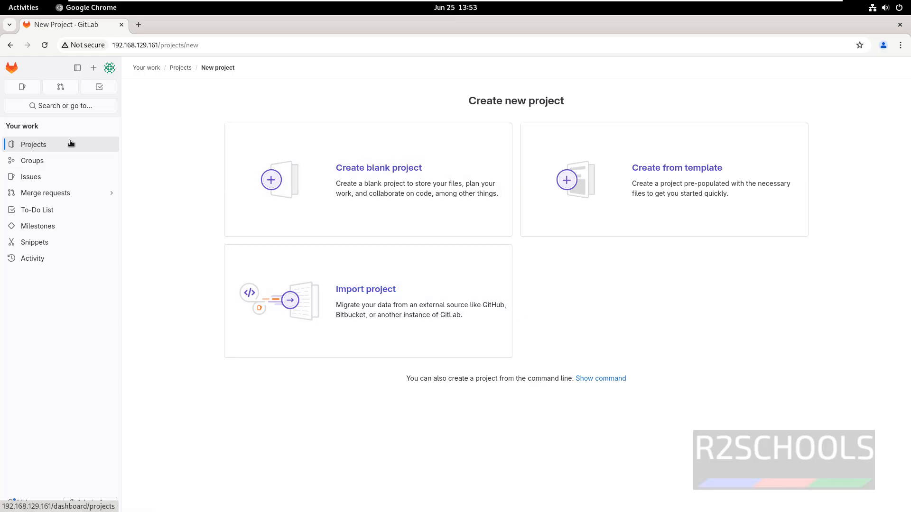
# Step: In Edit profile > Password, enter current and new passwords for root and save the new password
pyautogui.click(110, 68)
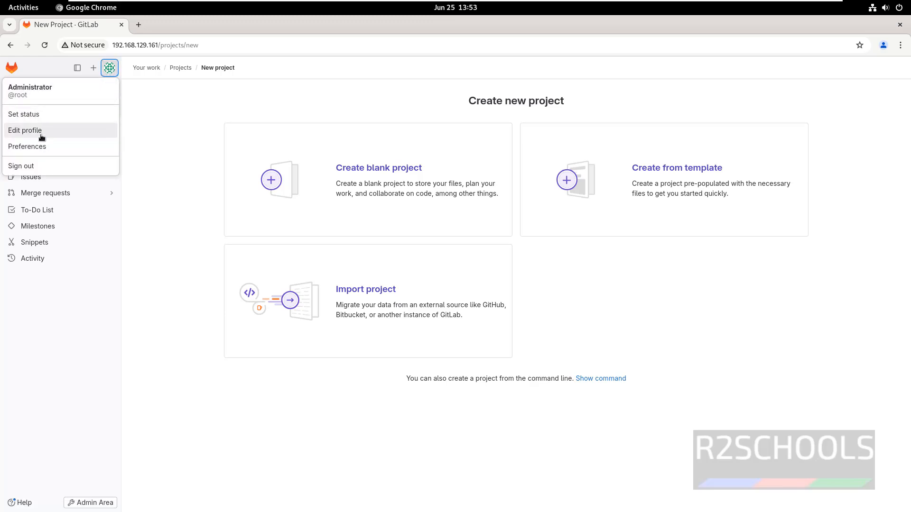
pyautogui.click(25, 130)
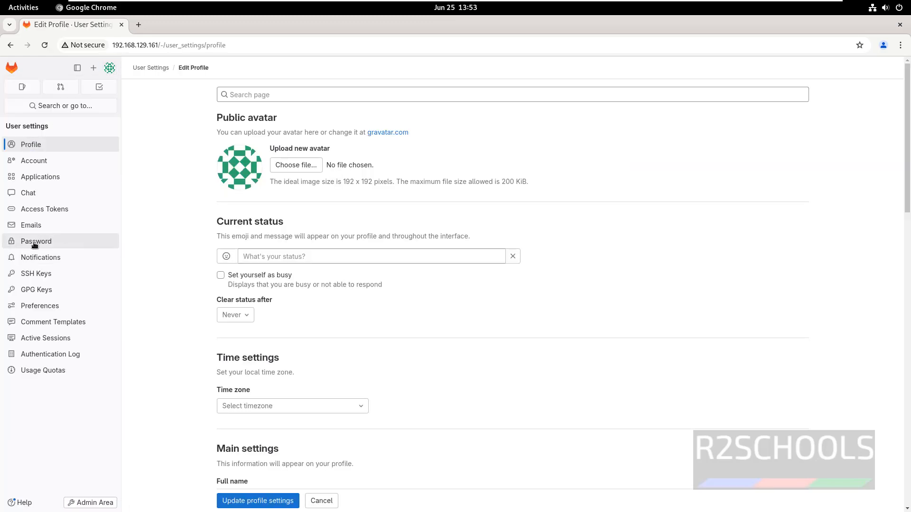
pyautogui.click(35, 241)
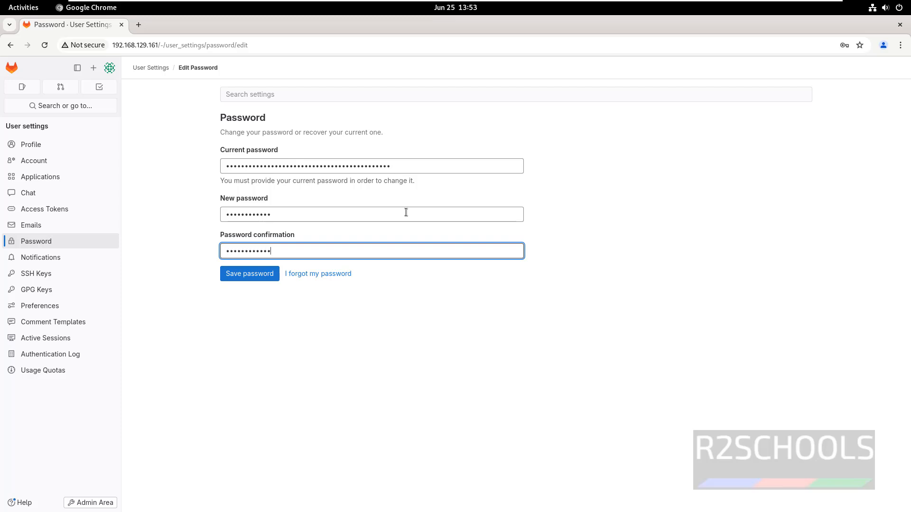
pyautogui.click(249, 274)
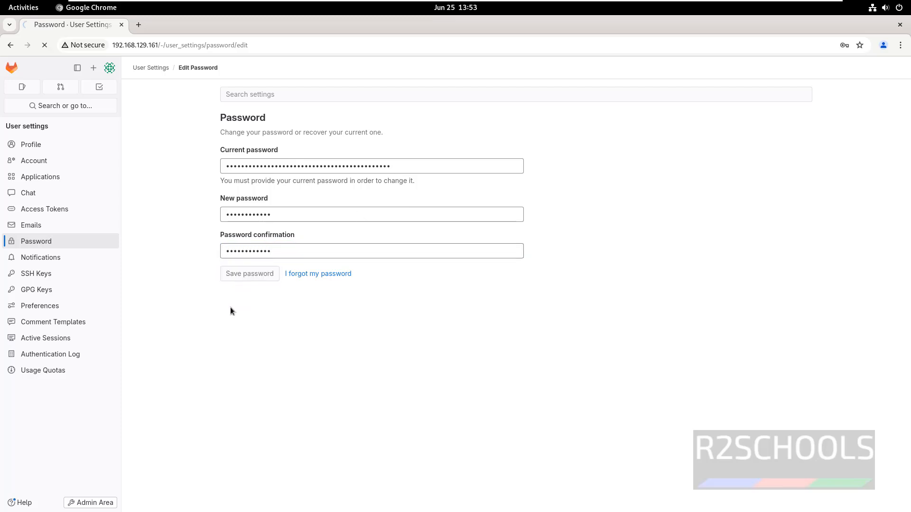
pyautogui.click(250, 273)
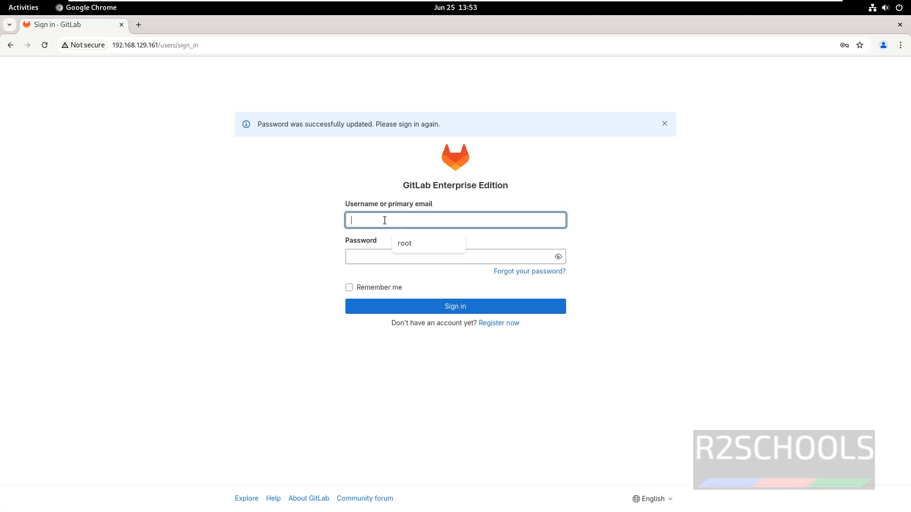
# Step: Sign back in as root with the new password and acknowledge the sign-up restrictions warning
pyautogui.click(404, 243)
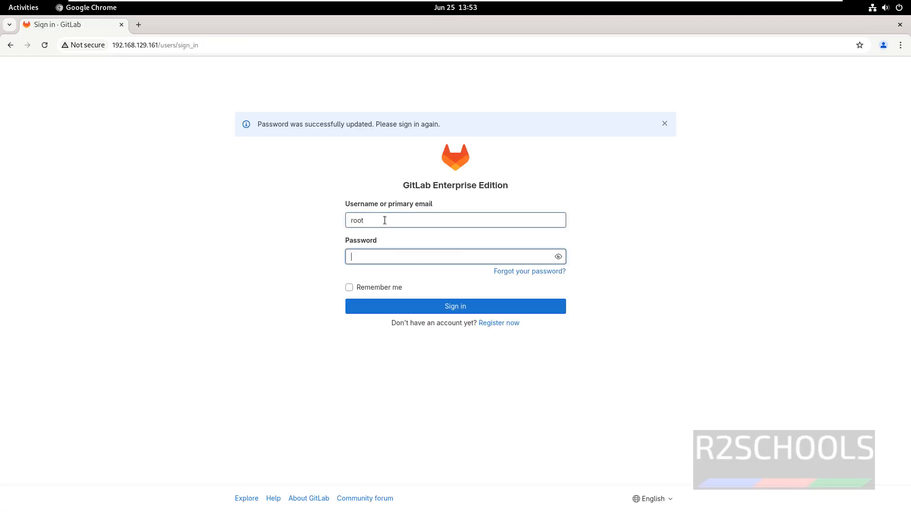
pyautogui.write('password')
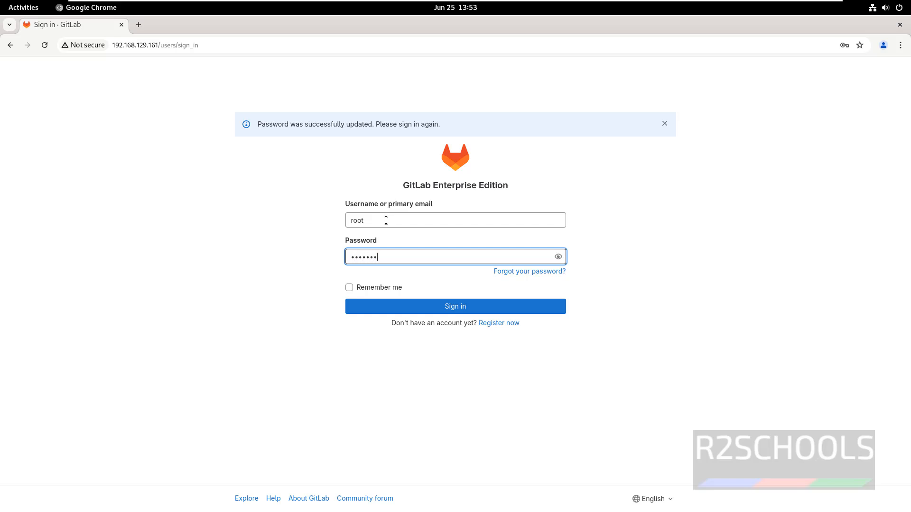
pyautogui.click(455, 307)
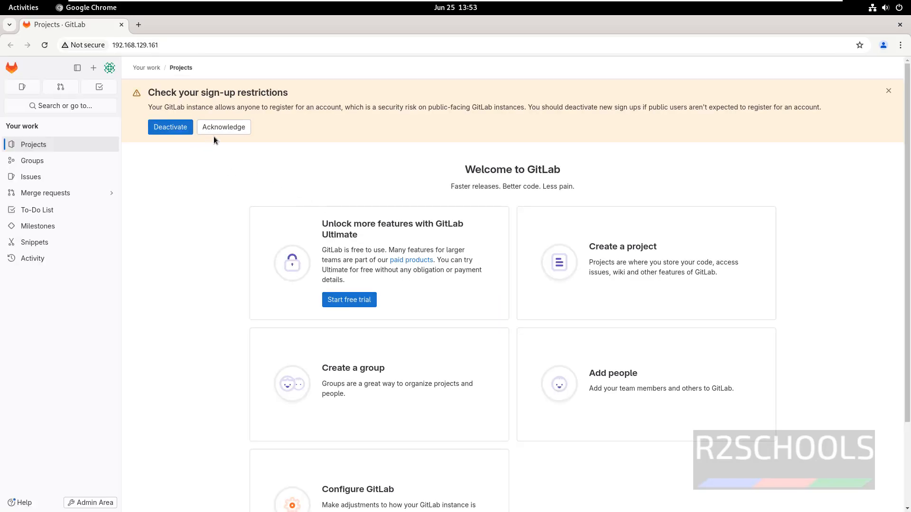
pyautogui.click(888, 91)
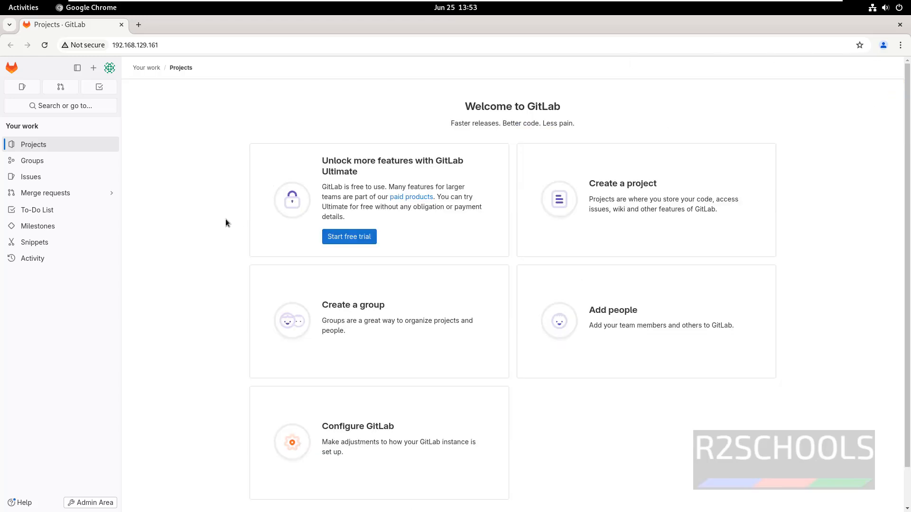
pyautogui.moveTo(183, 235)
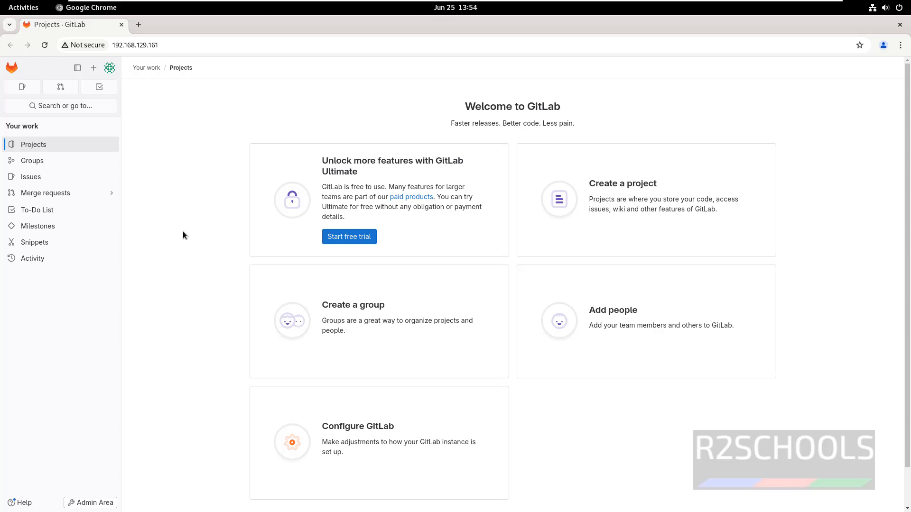
pyautogui.moveTo(699, 78)
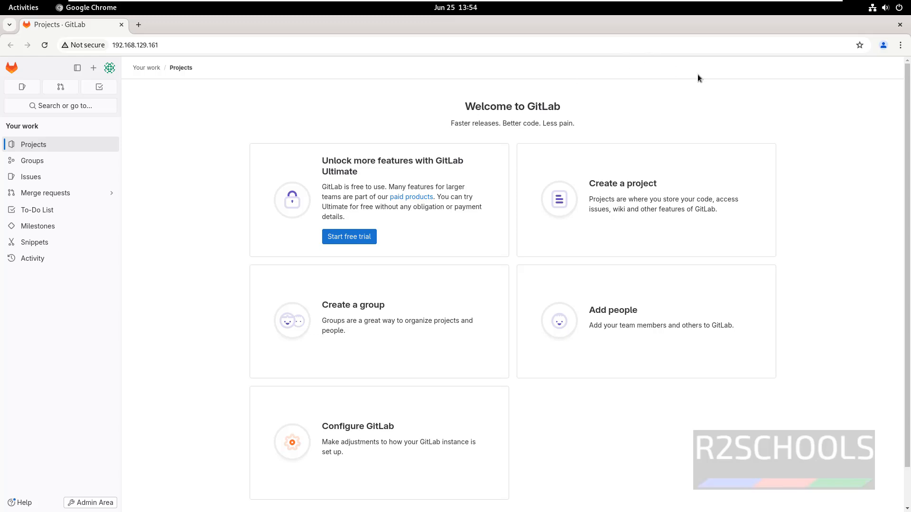
pyautogui.moveTo(470, 88)
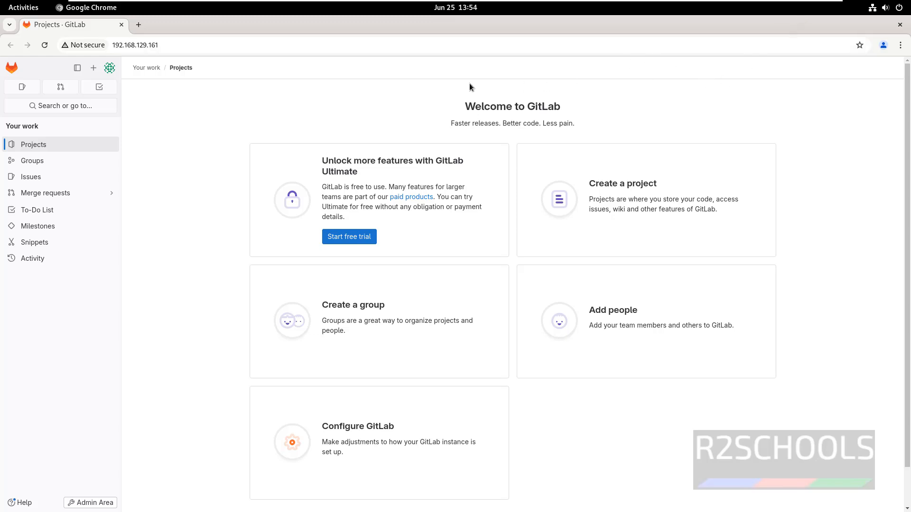